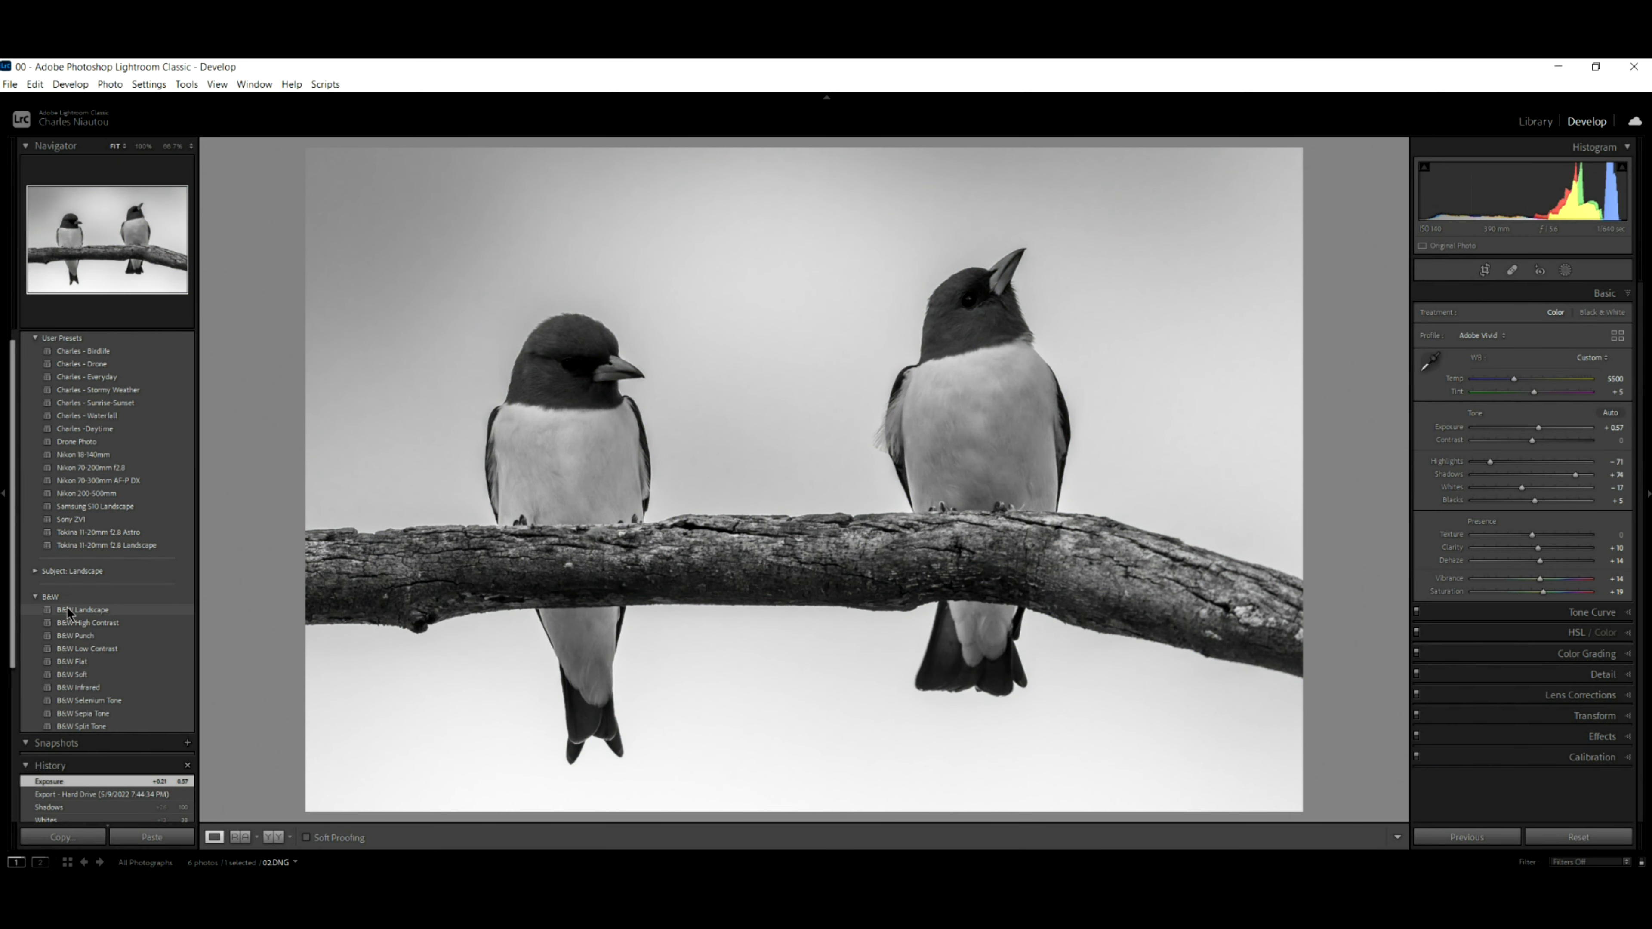
Apply the B&W Punch preset to the two-bird photo and lift Shadows to about +90
click(76, 635)
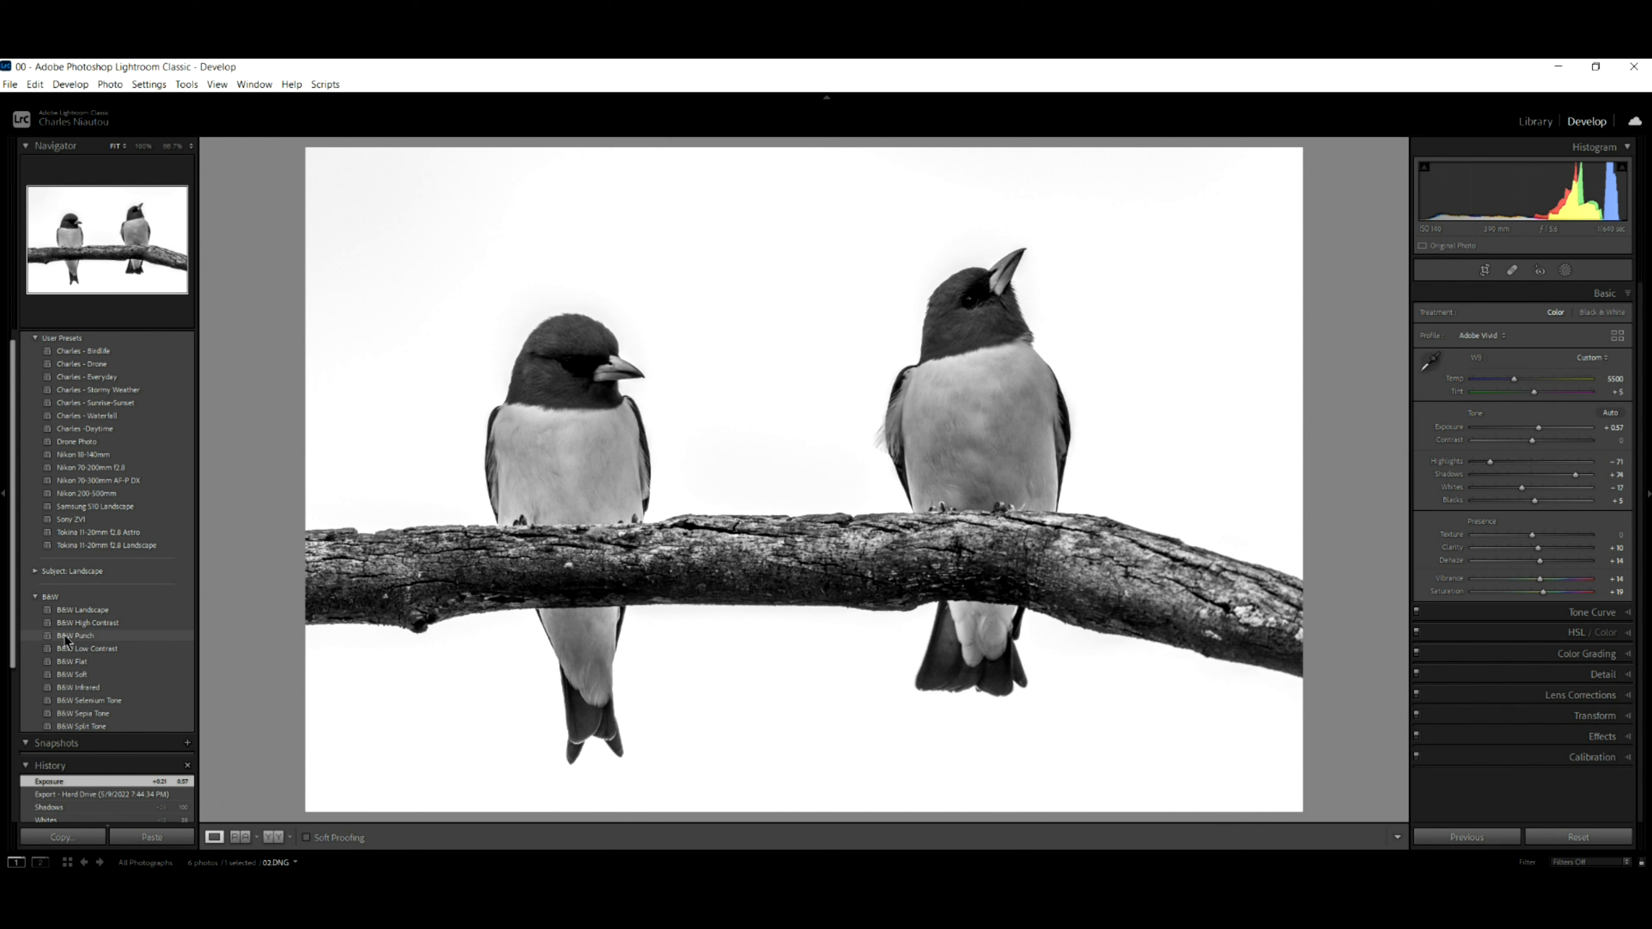
click(76, 635)
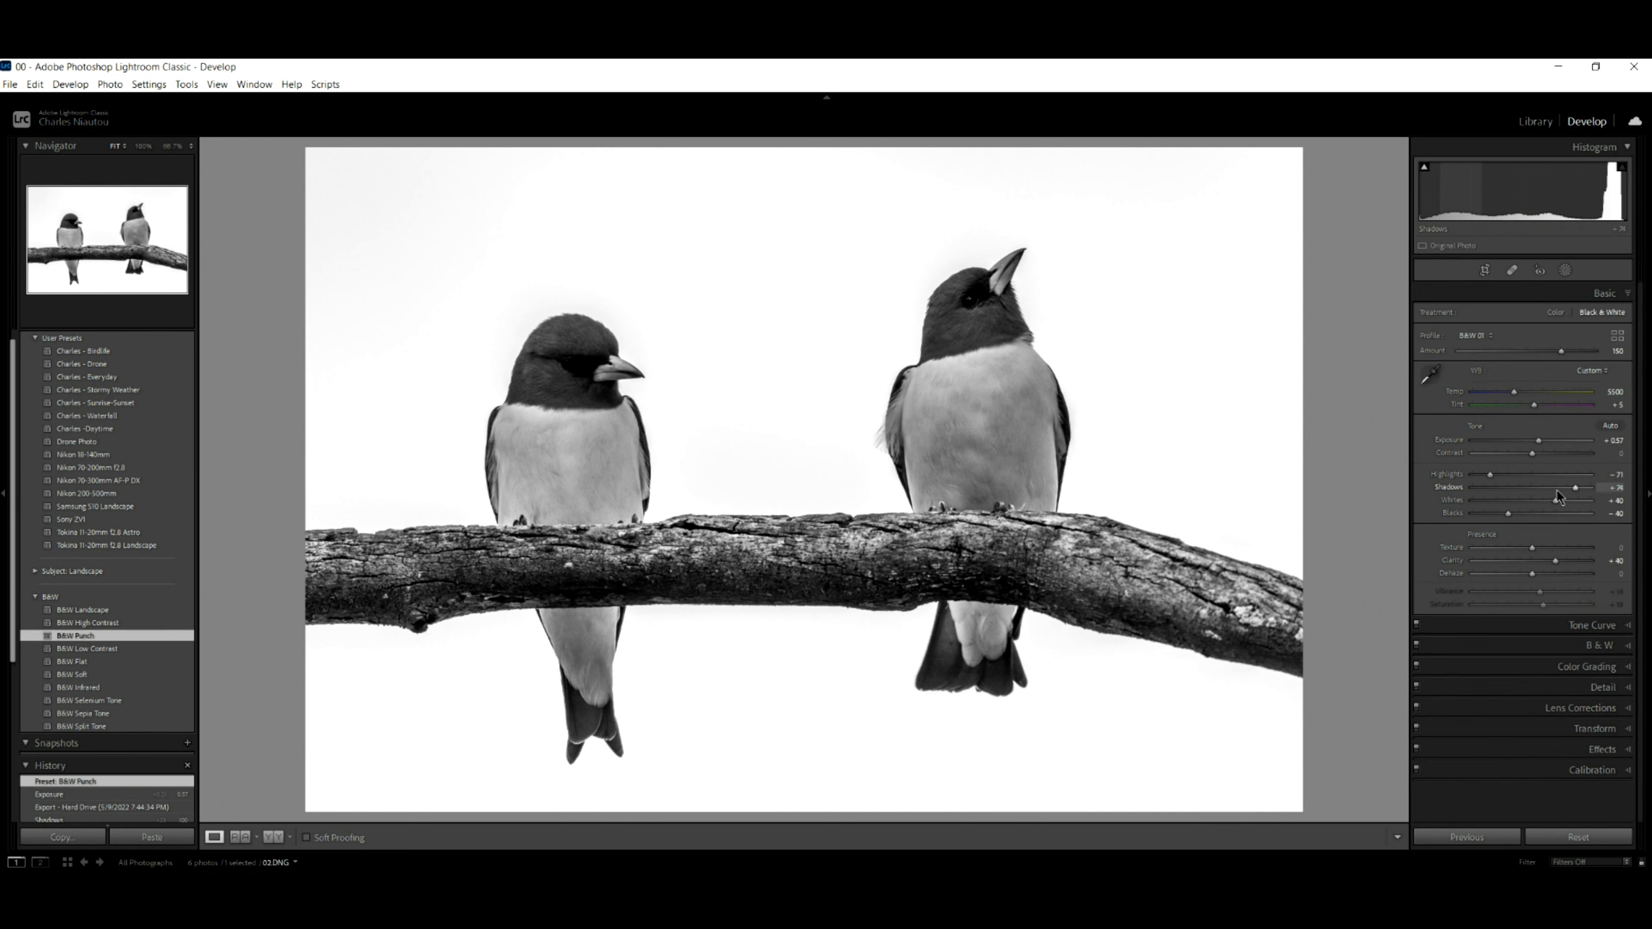
mouse_move(1572, 496)
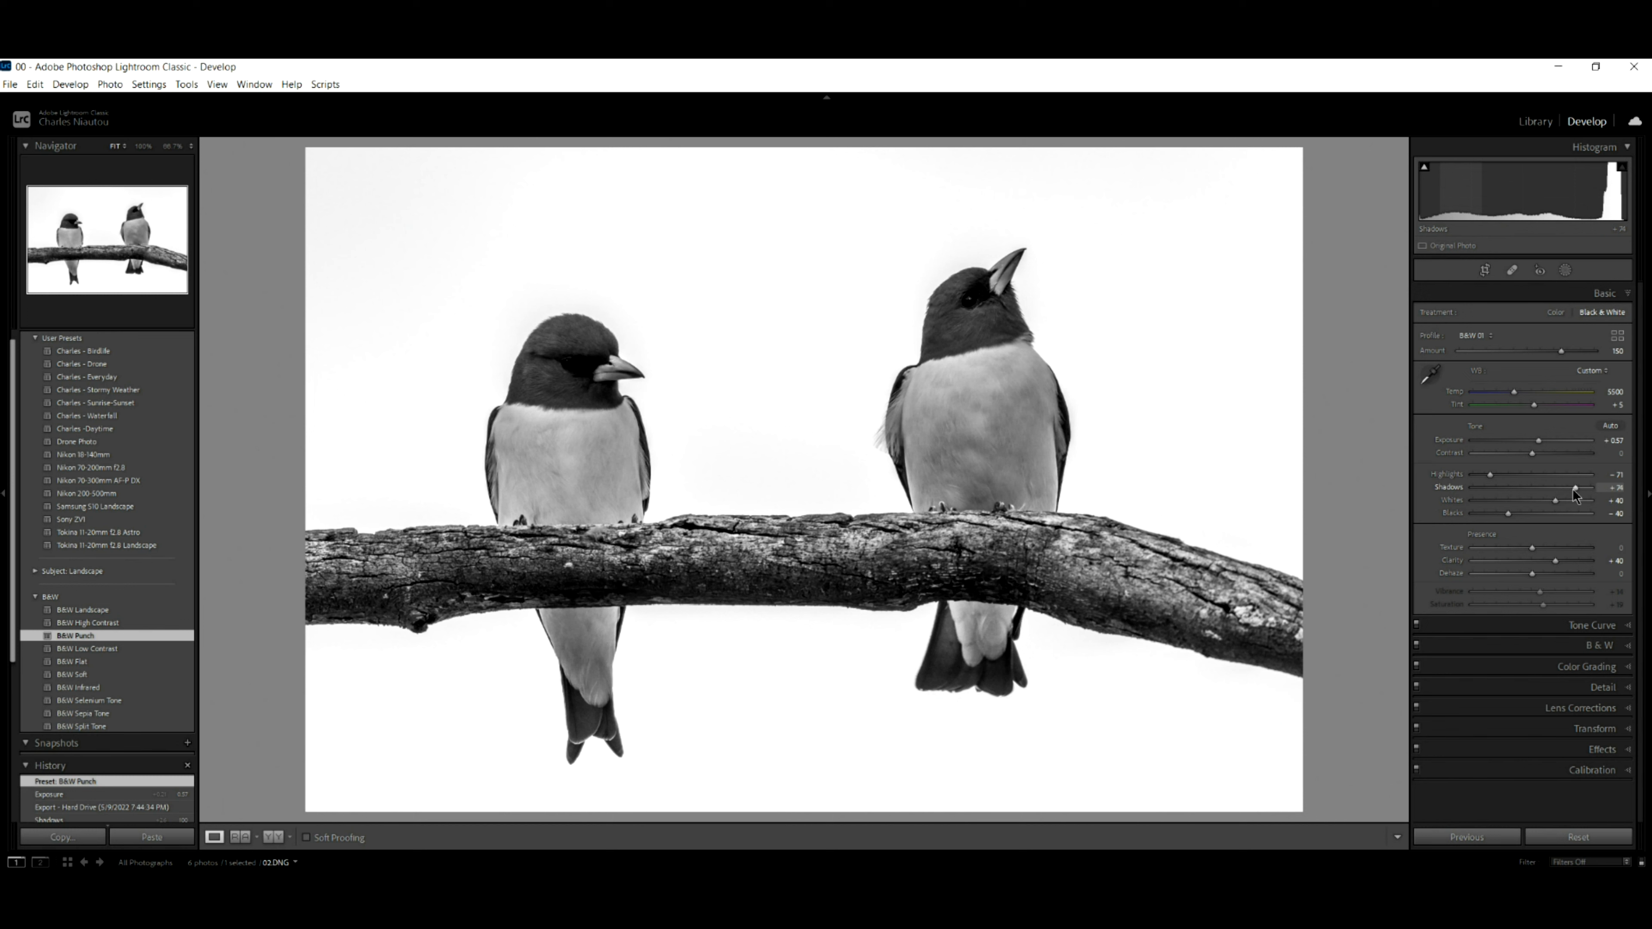
drag(1555, 488, 1586, 488)
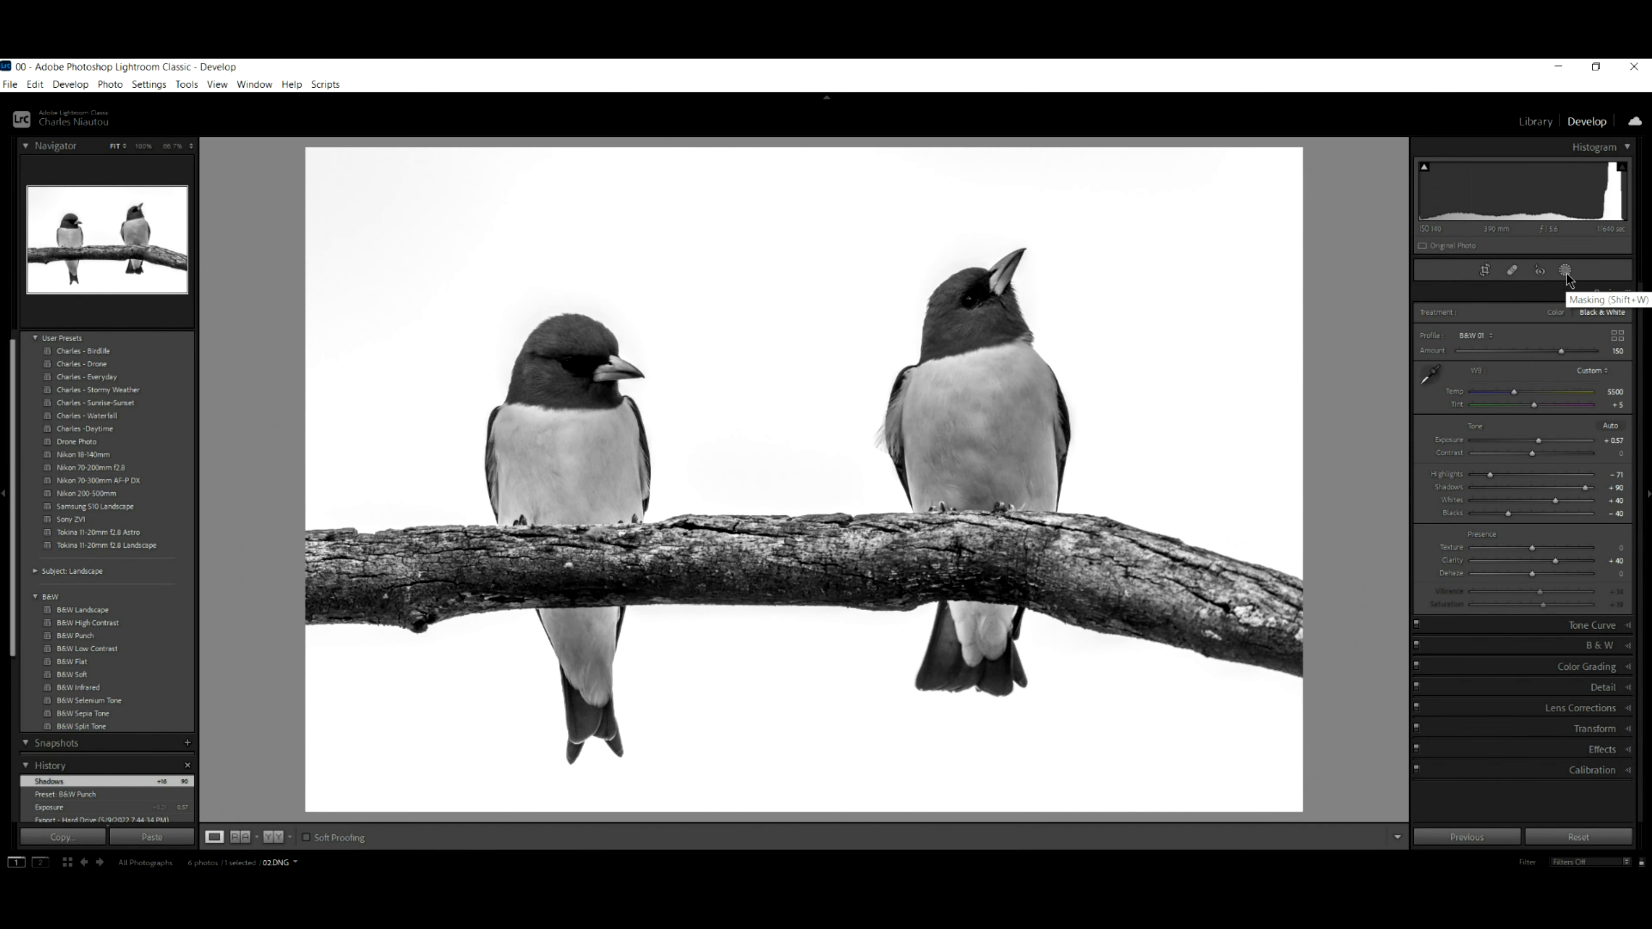
Add a Select Sky mask and raise its Exposure until the background is clean white
click(1565, 271)
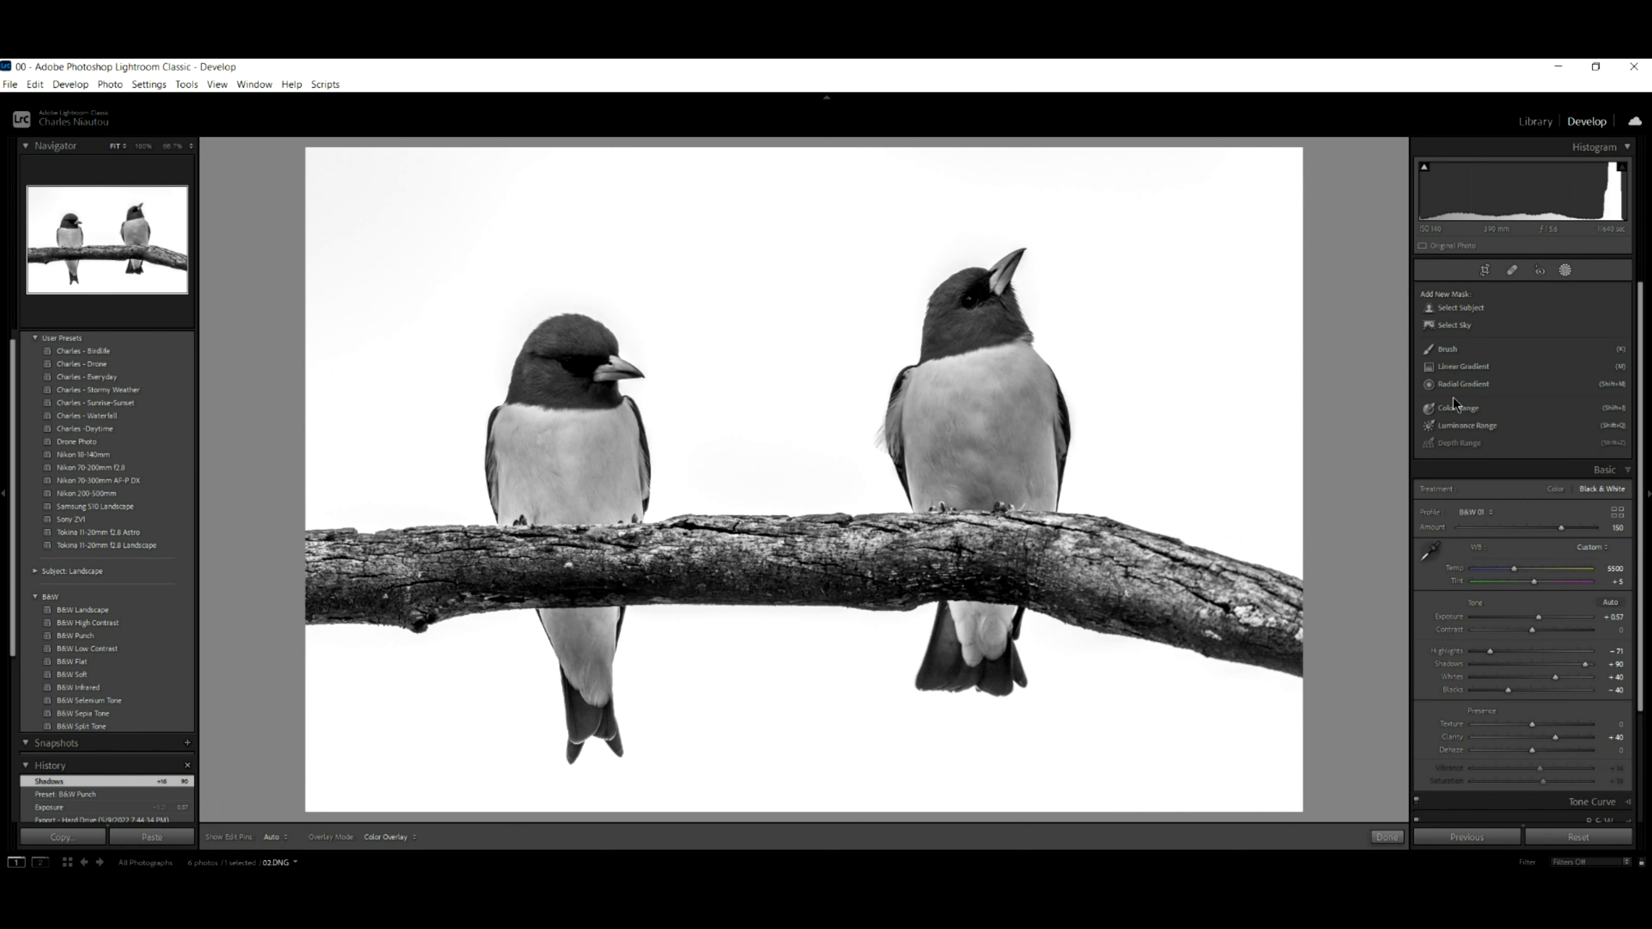
click(1458, 325)
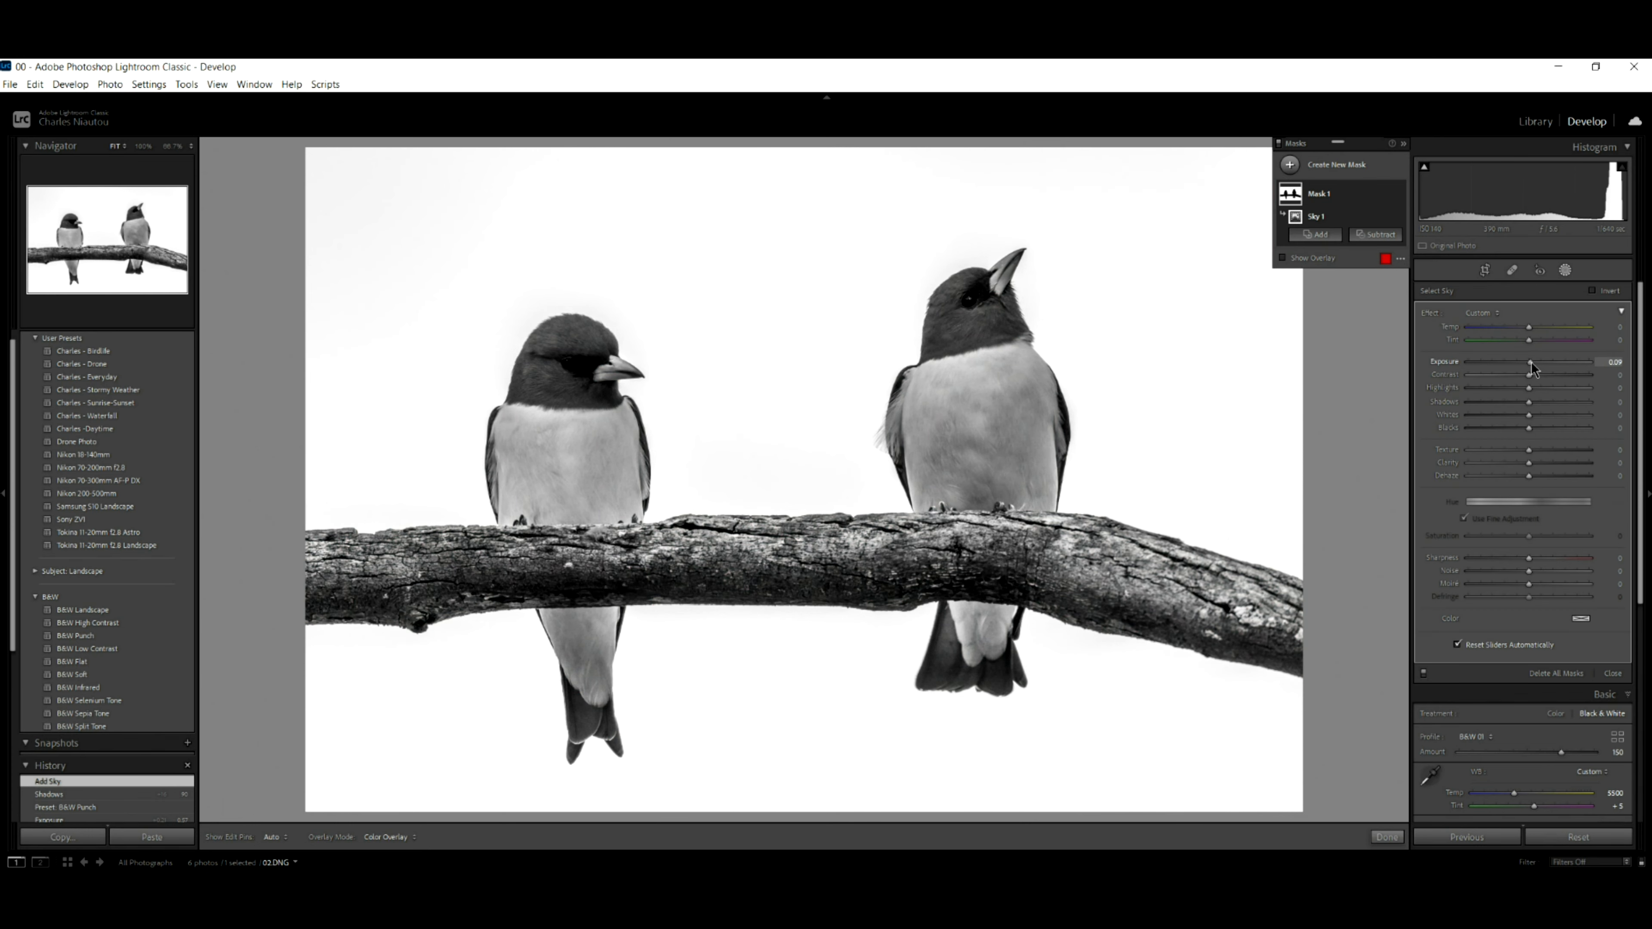
drag(1534, 361, 1558, 362)
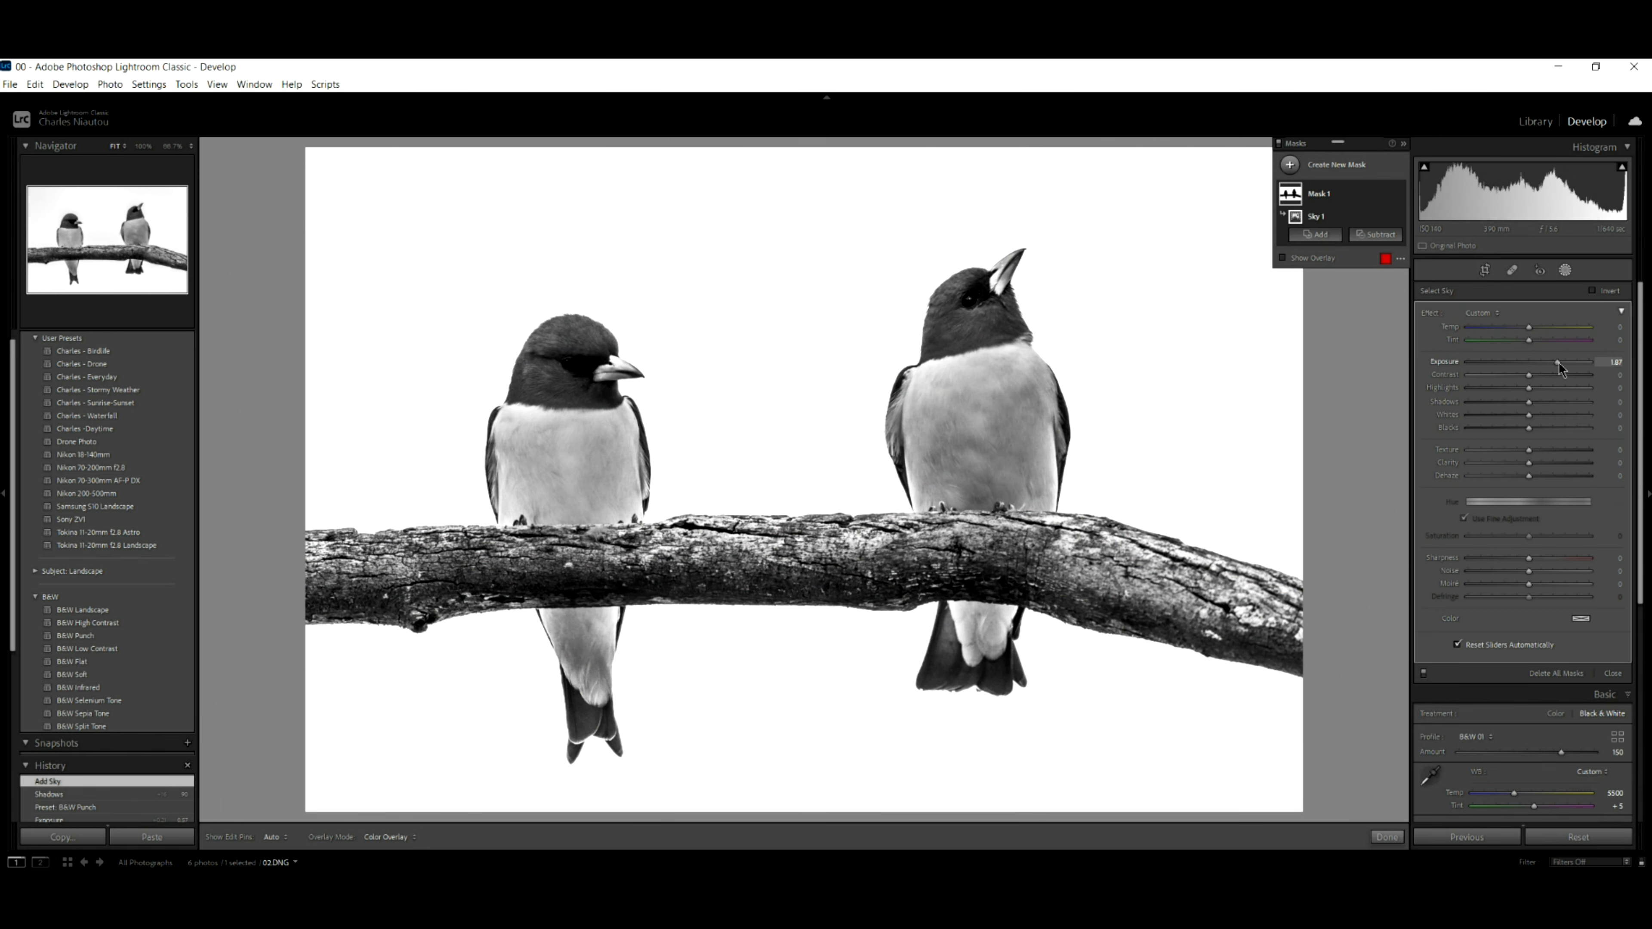
drag(1527, 361, 1587, 361)
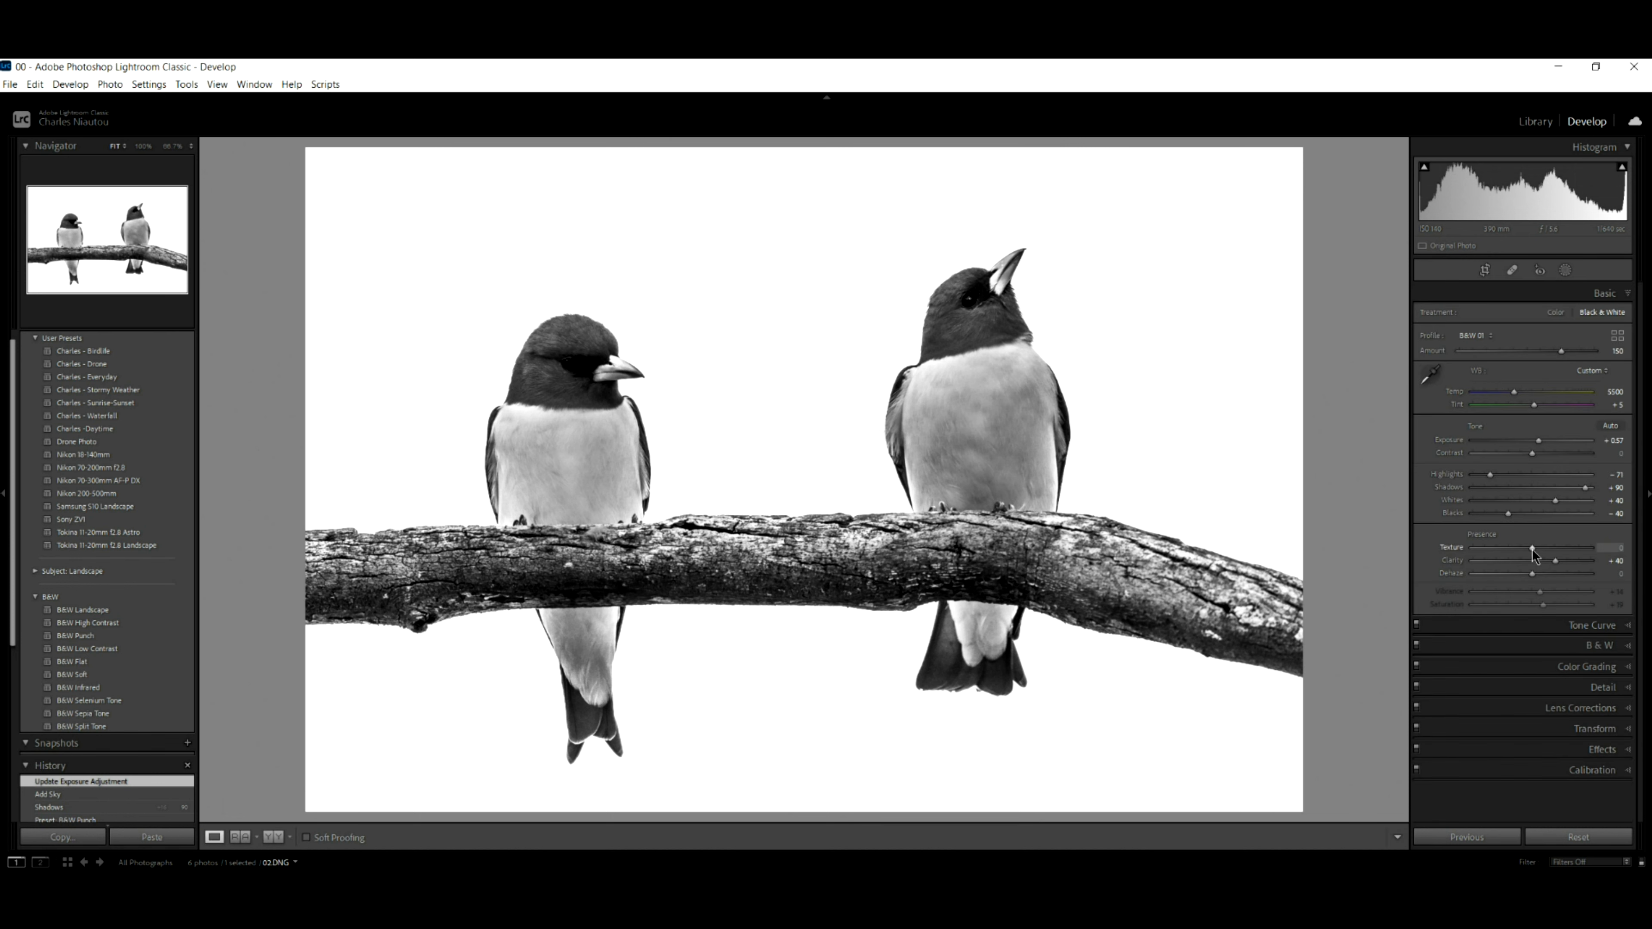
Raise Texture to about +16 and fine-tune Exposure for more bark and feather detail
drag(1529, 548, 1554, 549)
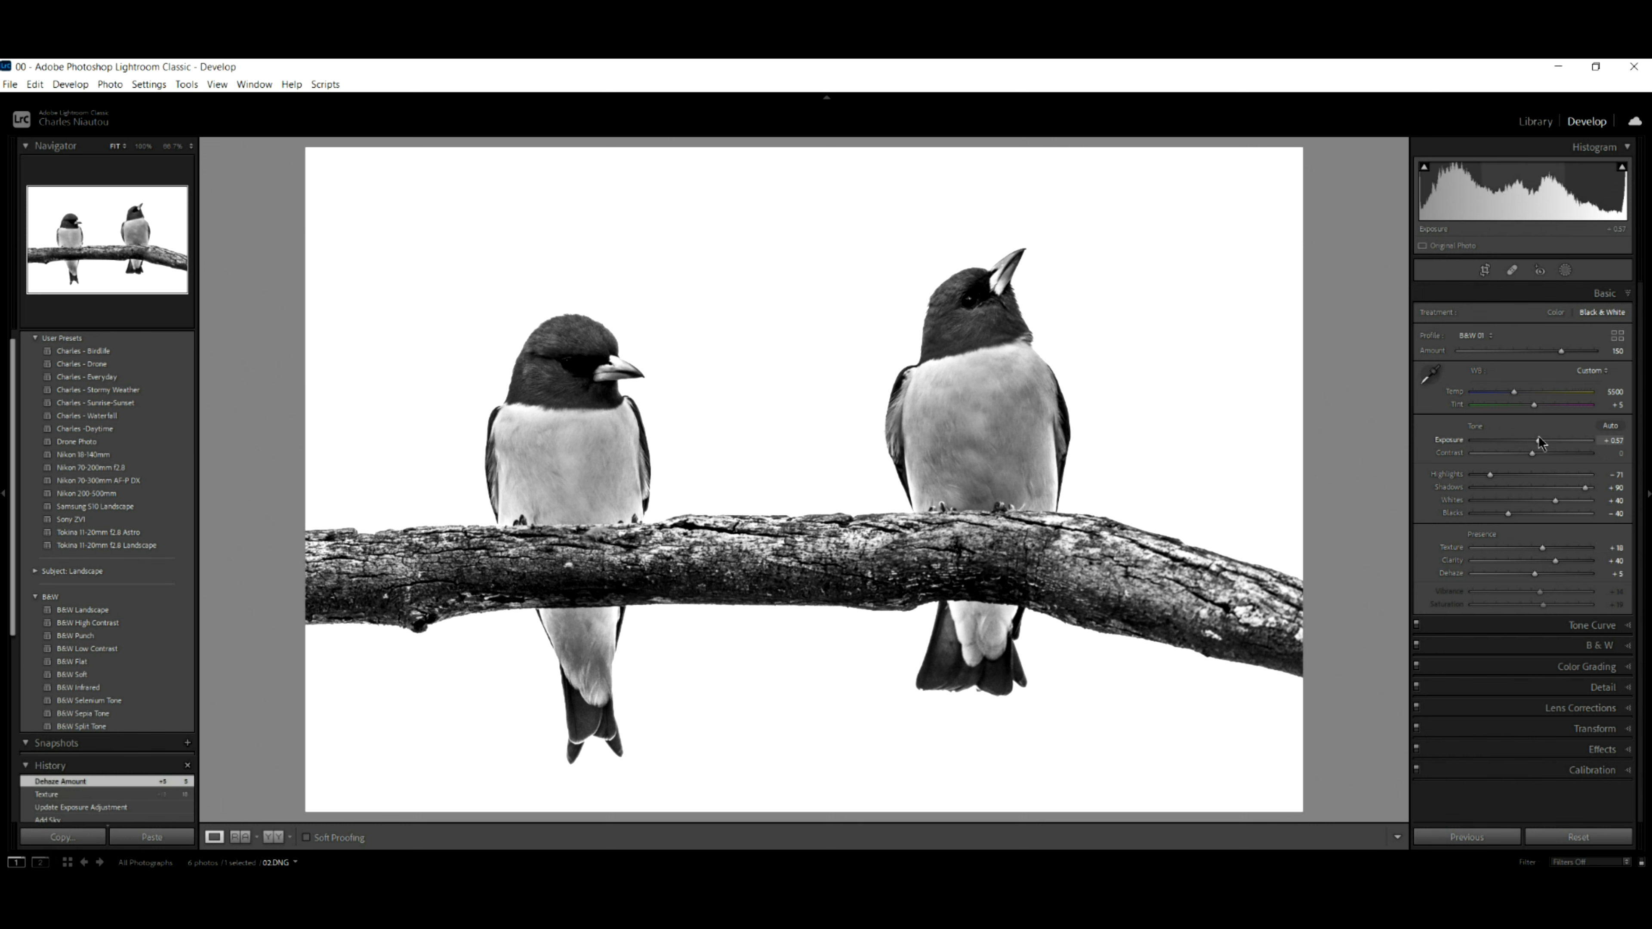
drag(1543, 441, 1570, 440)
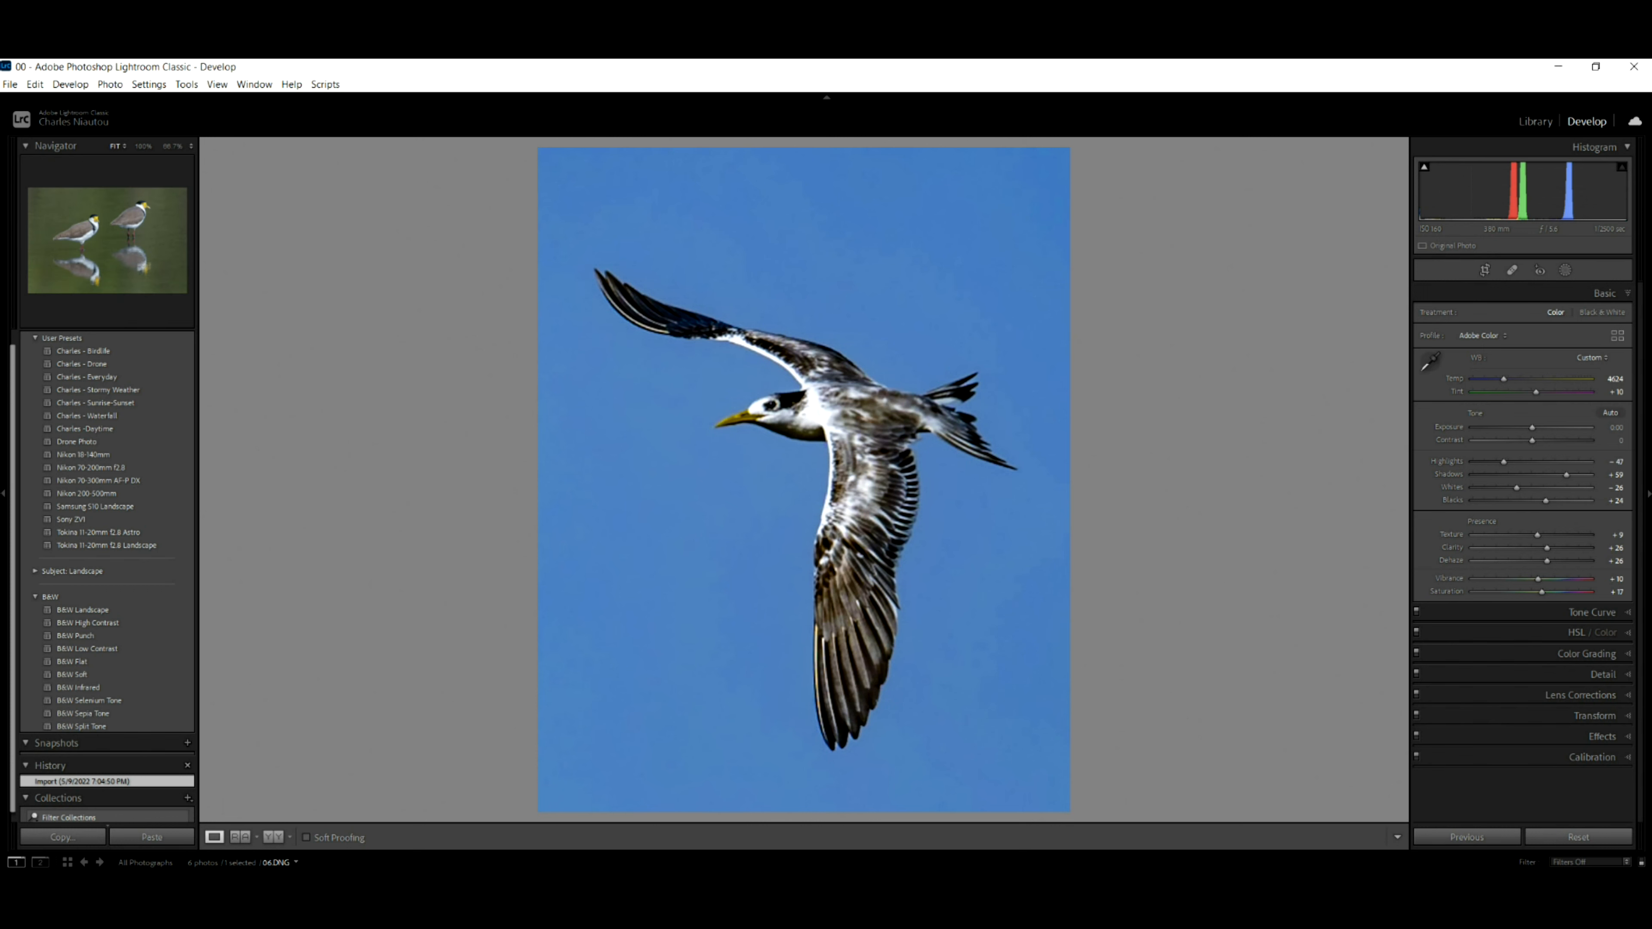
Apply the B&W High Contrast preset to the flying tern photo
click(76, 635)
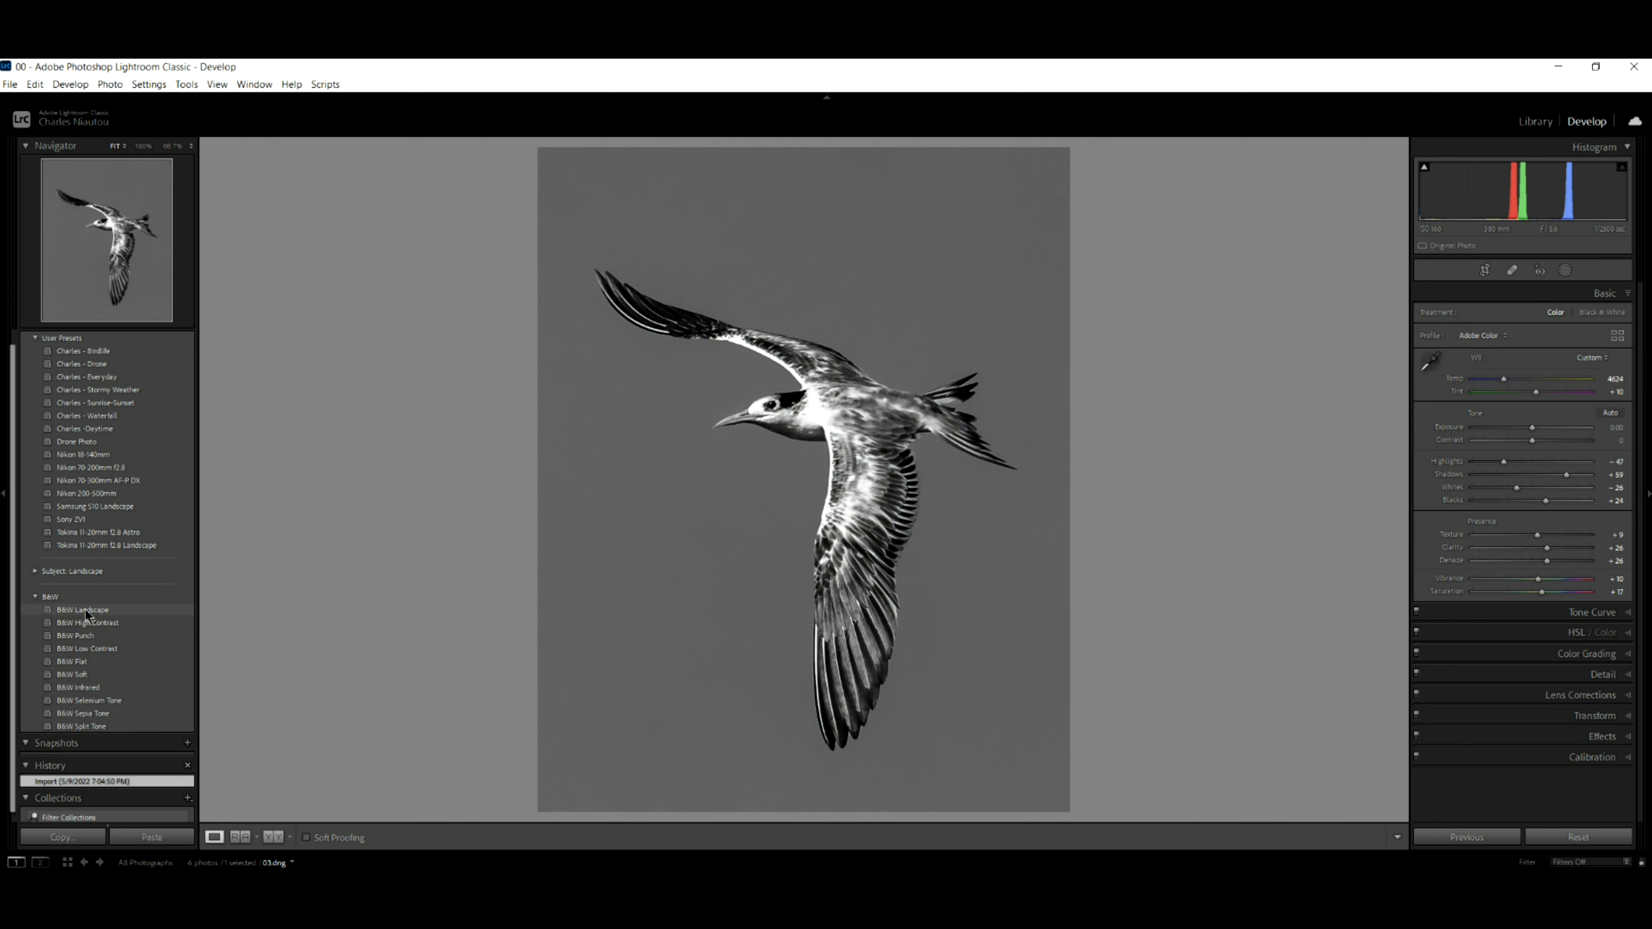
click(89, 622)
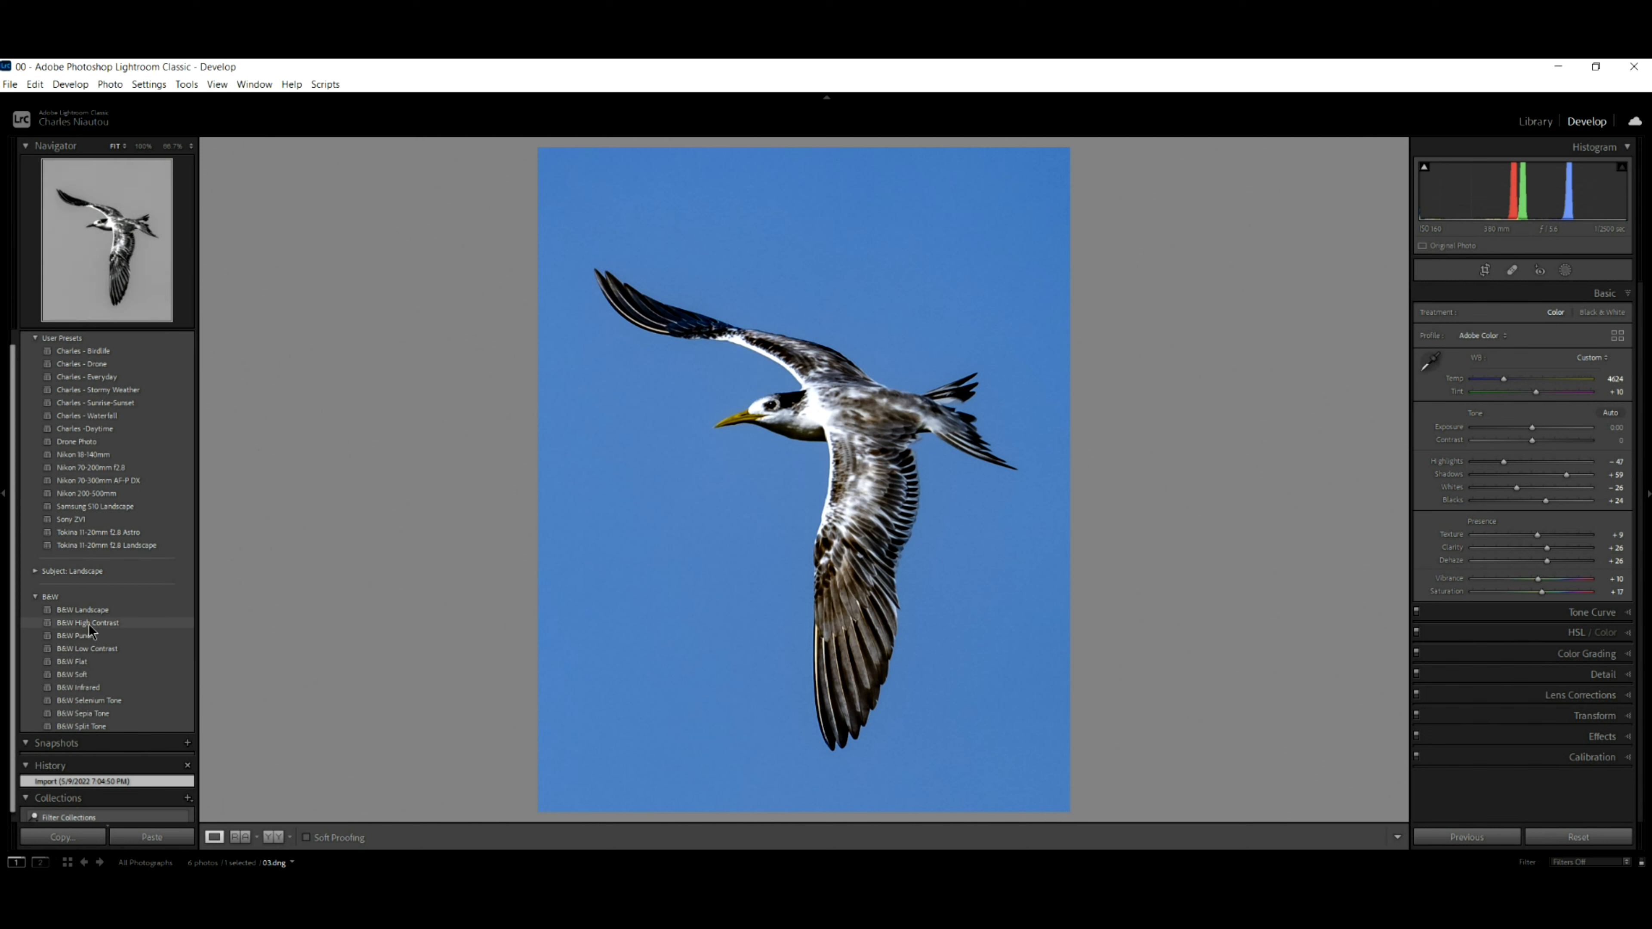
click(89, 621)
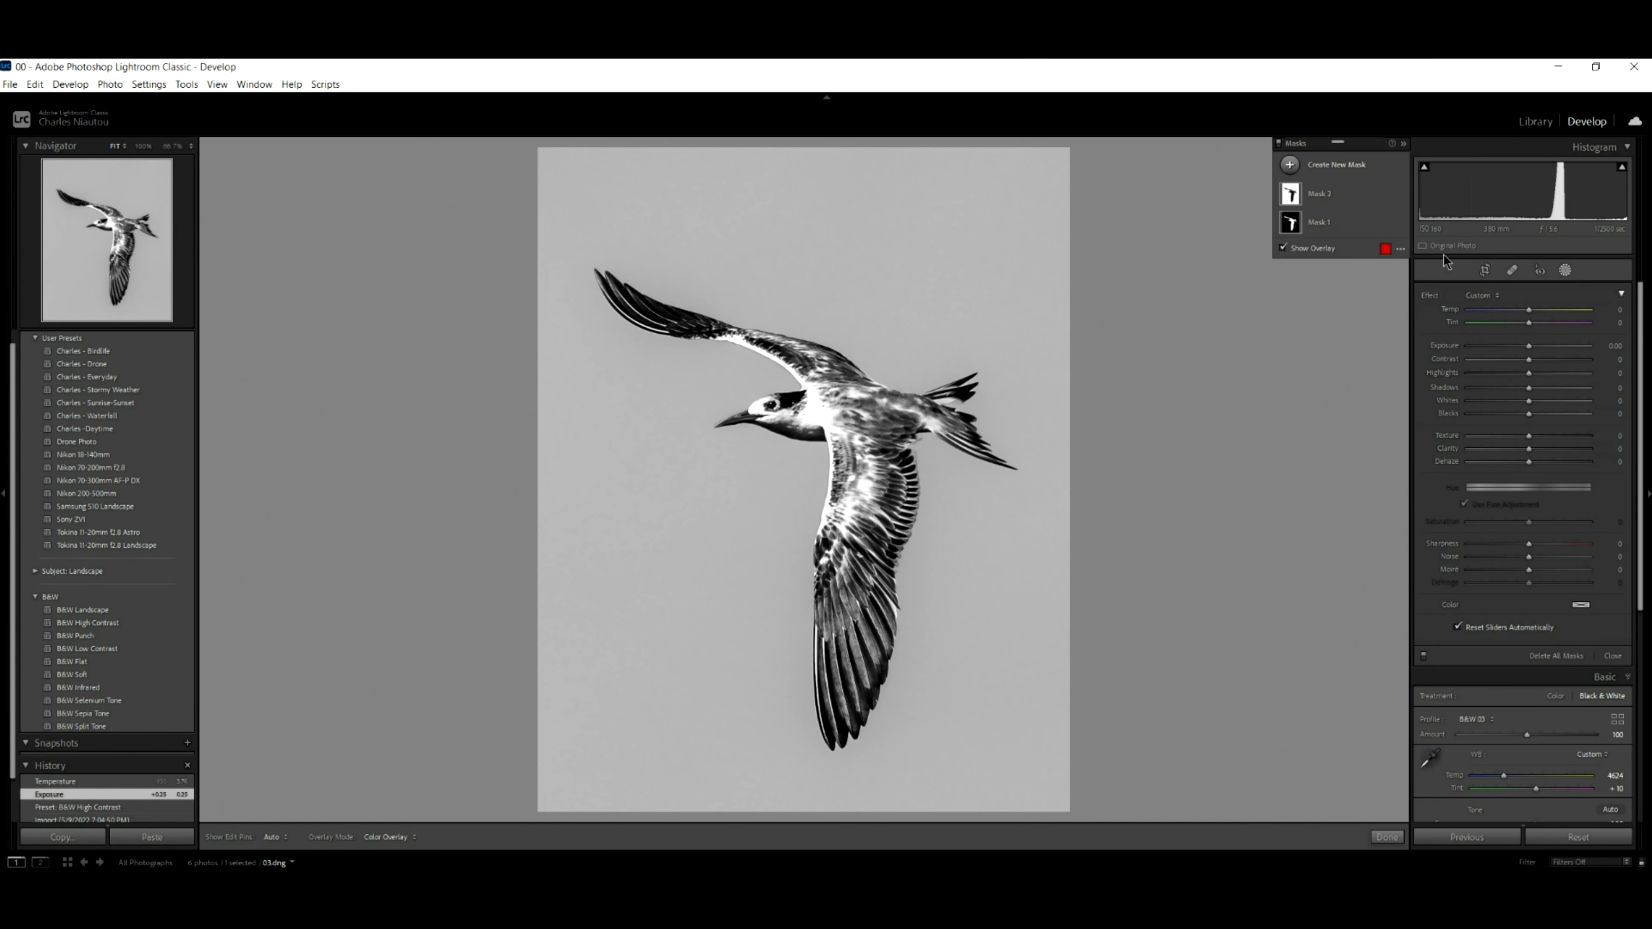
Lower the Sky 1 mask's Exposure to about -0.25 for a medium-grey sky
click(1320, 192)
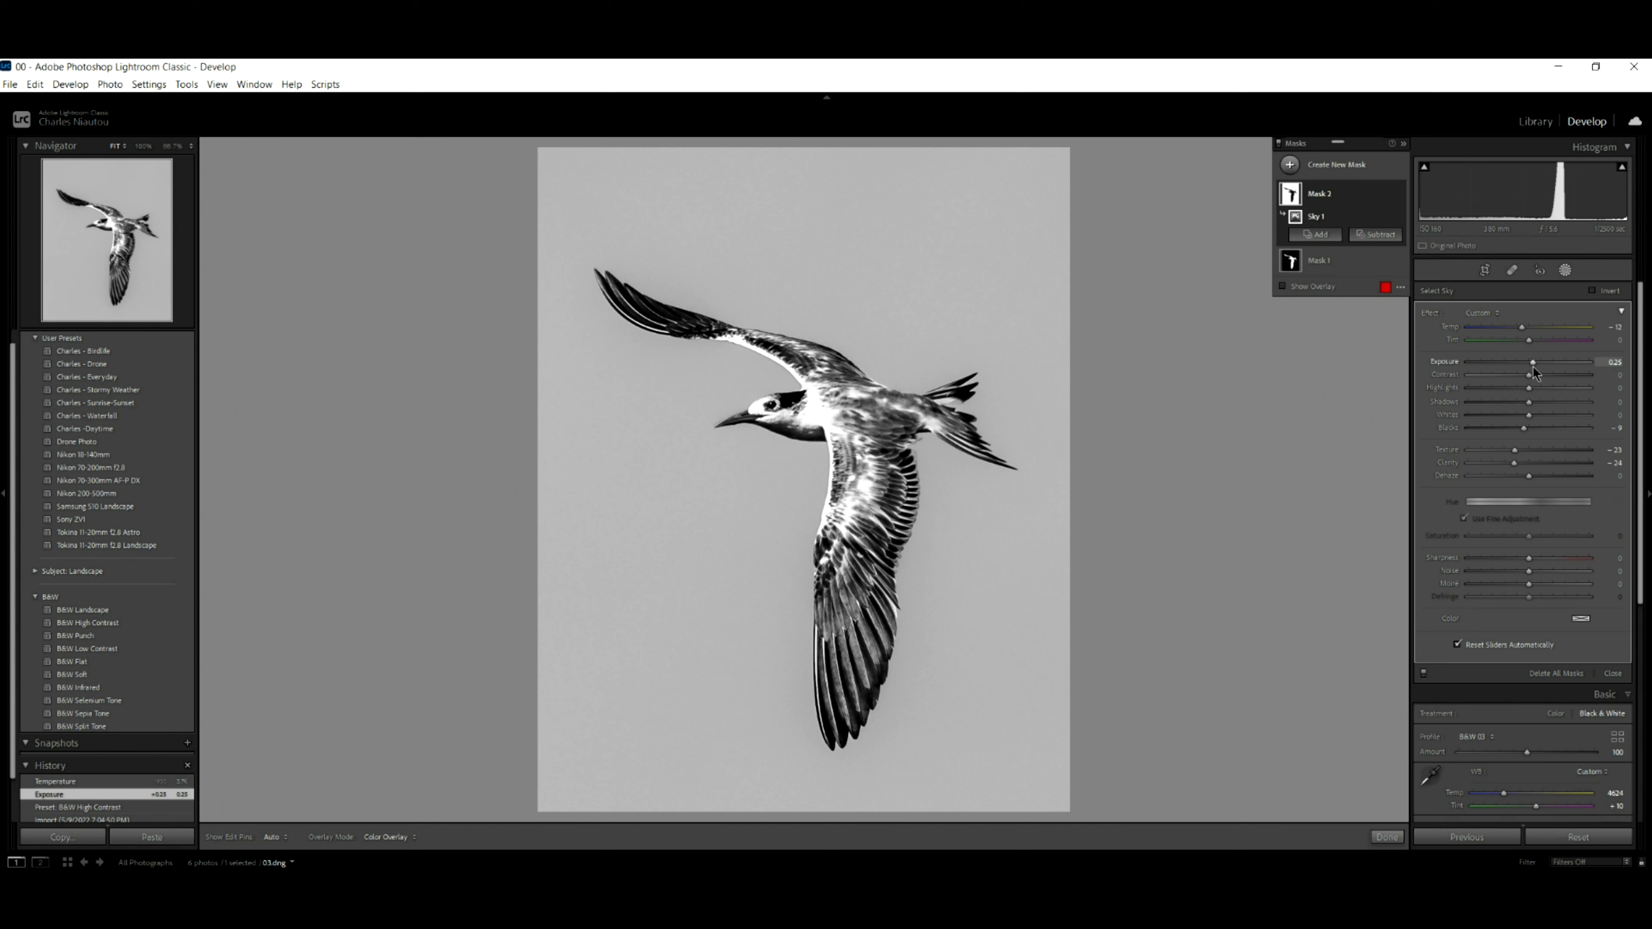
drag(1531, 367, 1554, 367)
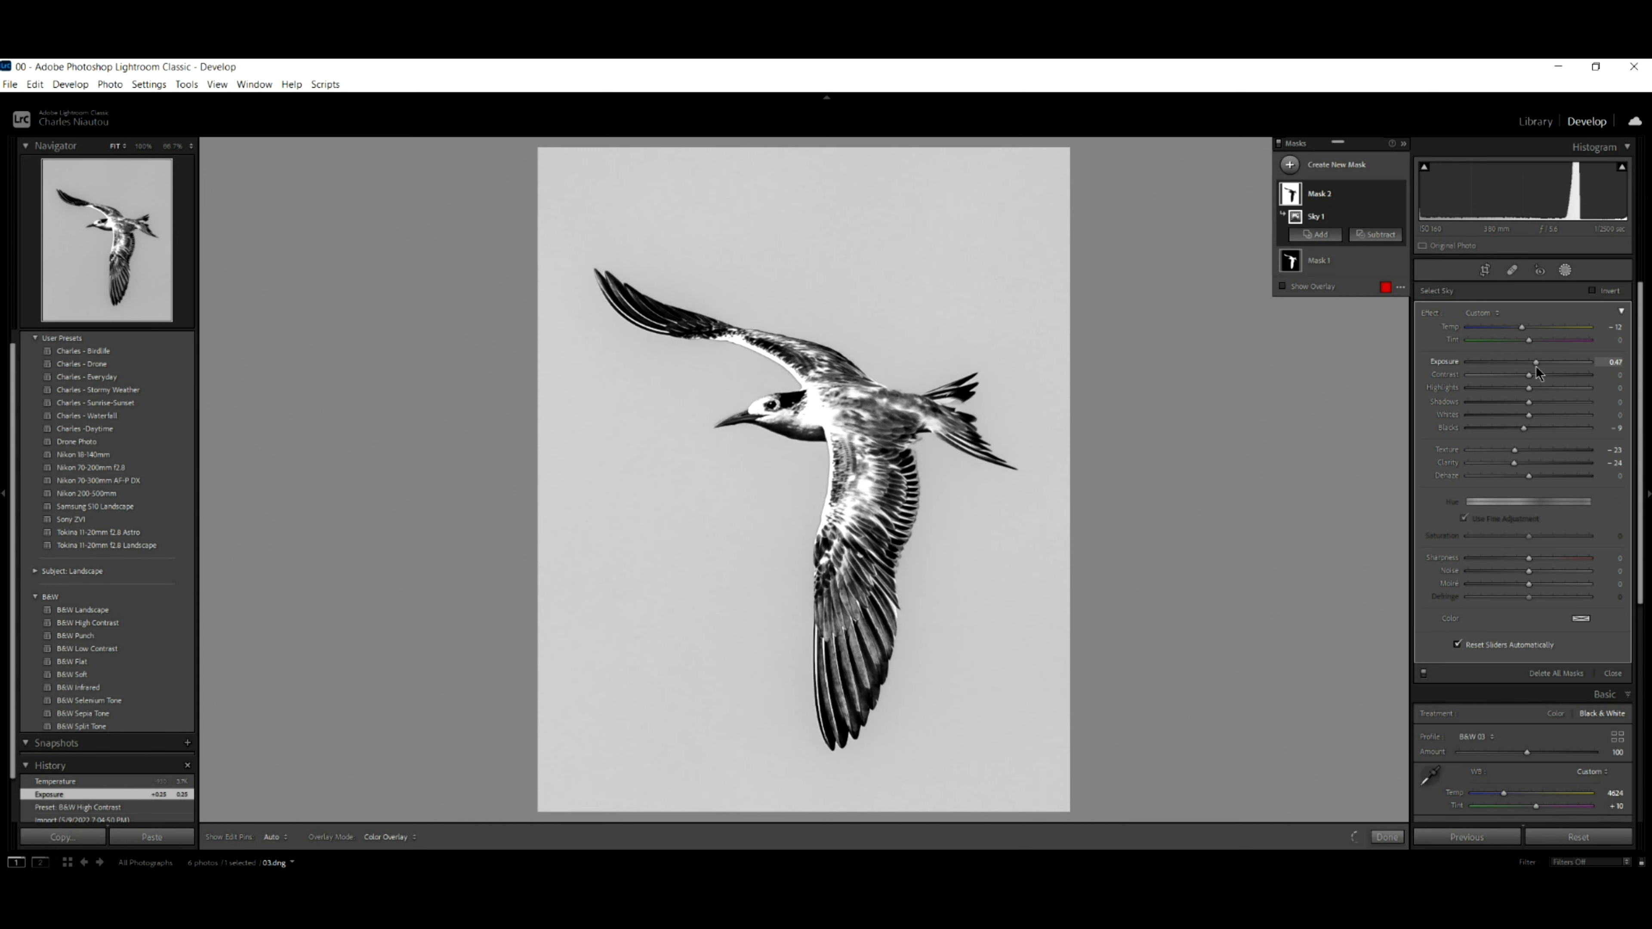
drag(1535, 363, 1526, 362)
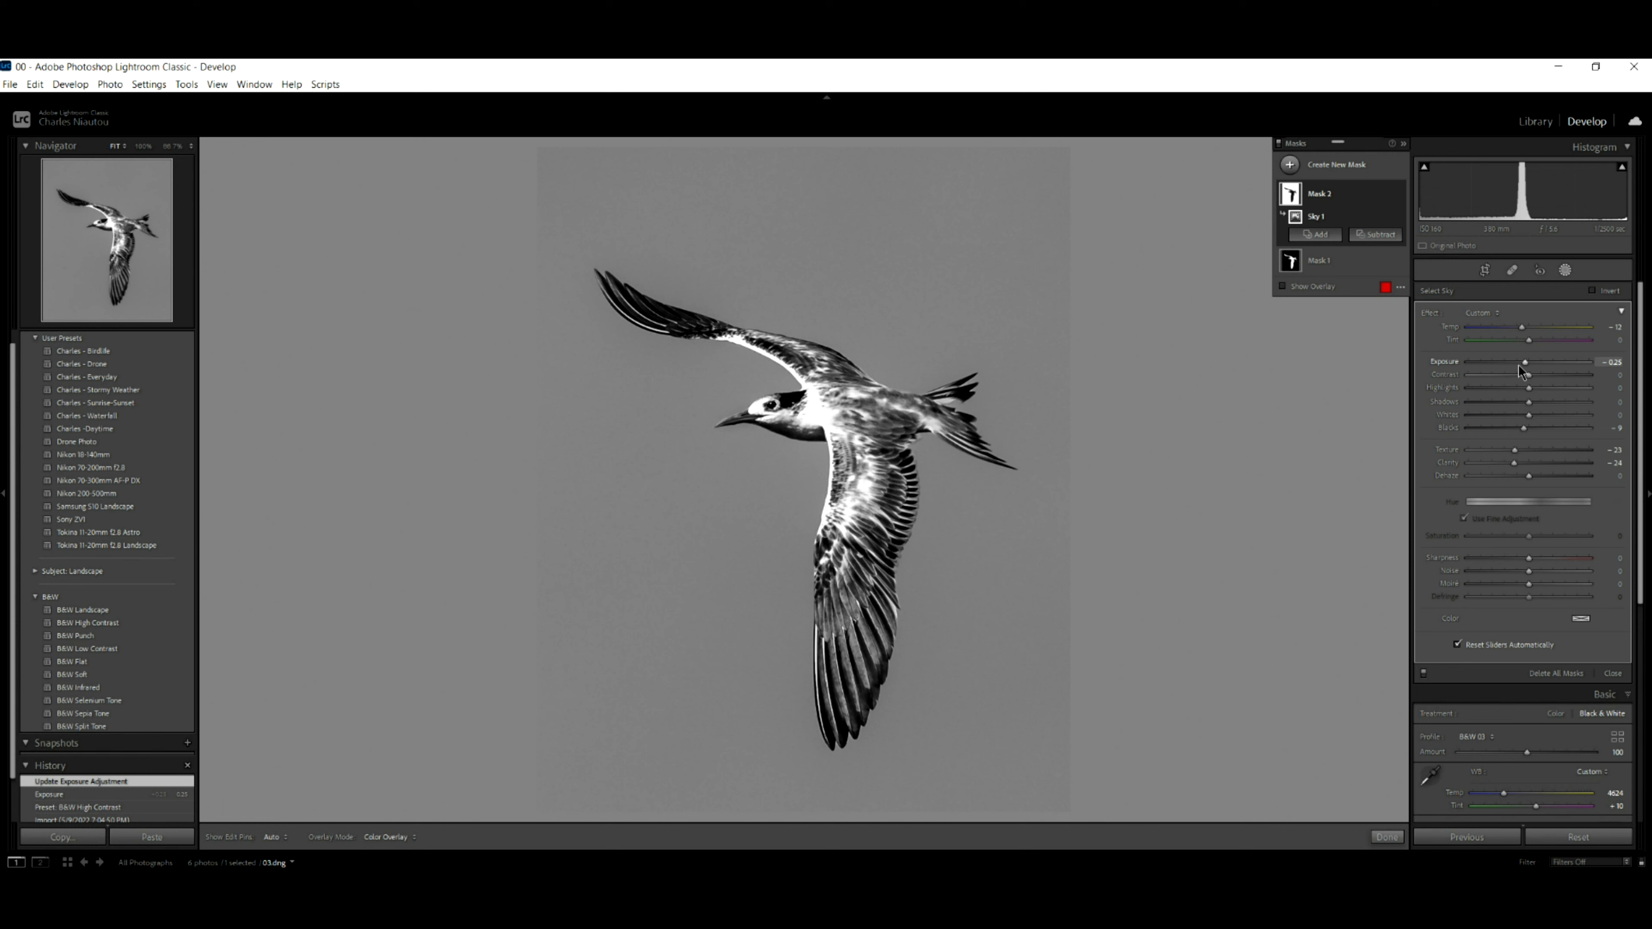
mouse_move(1508, 372)
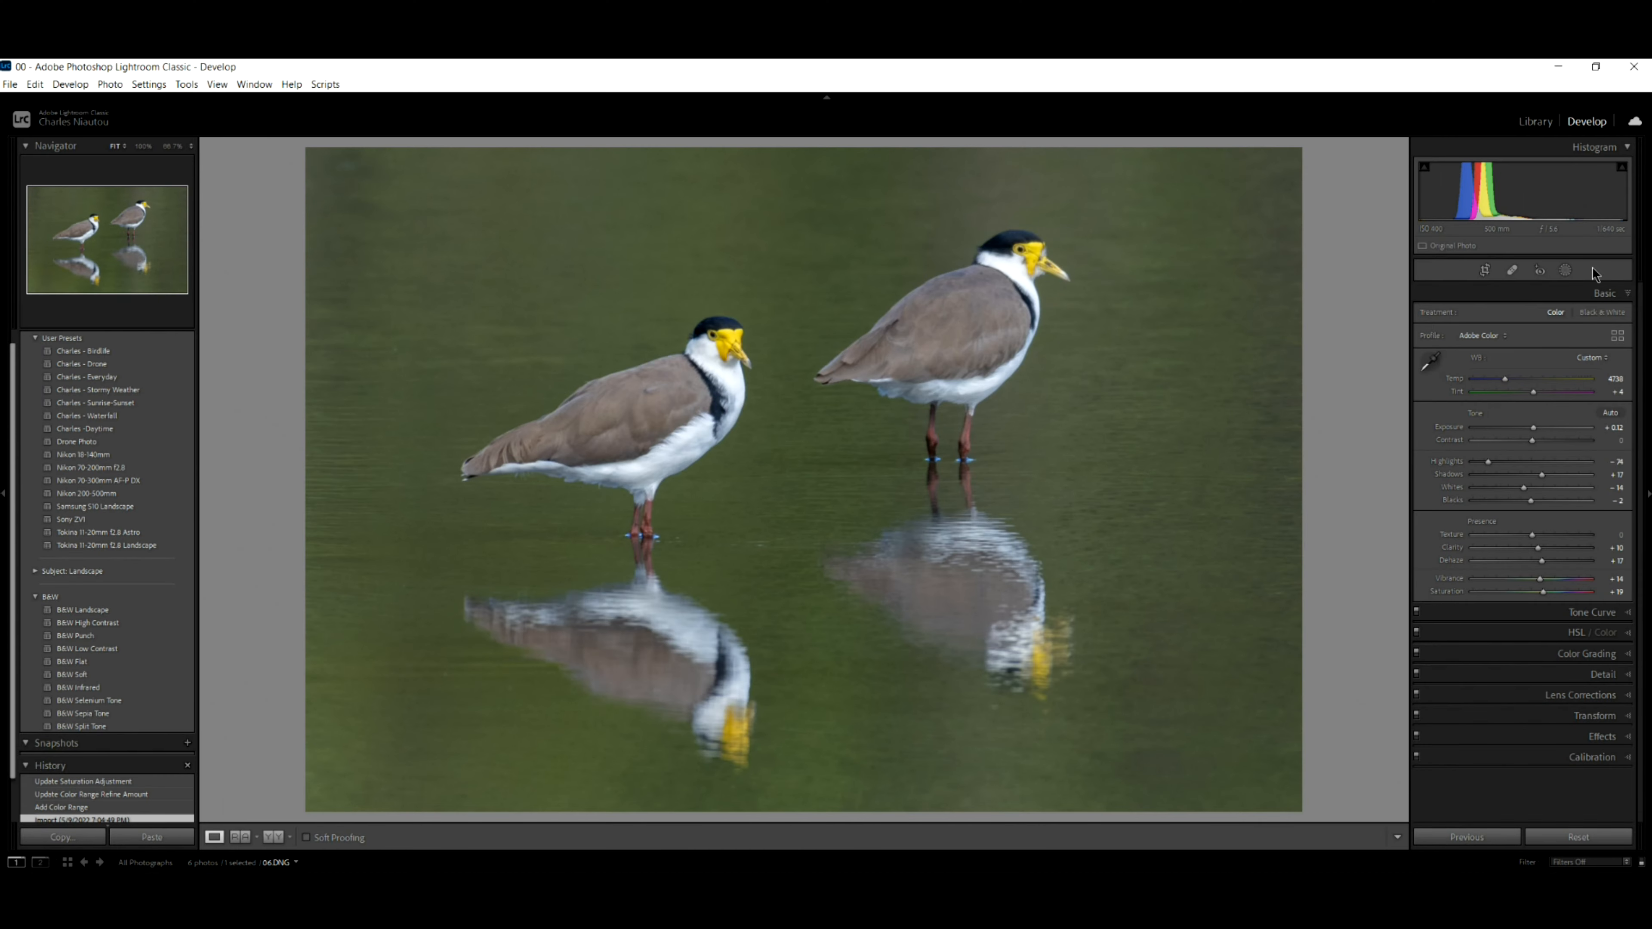
Bring up the Add New Mask options on the colour lapwing photo
click(1565, 270)
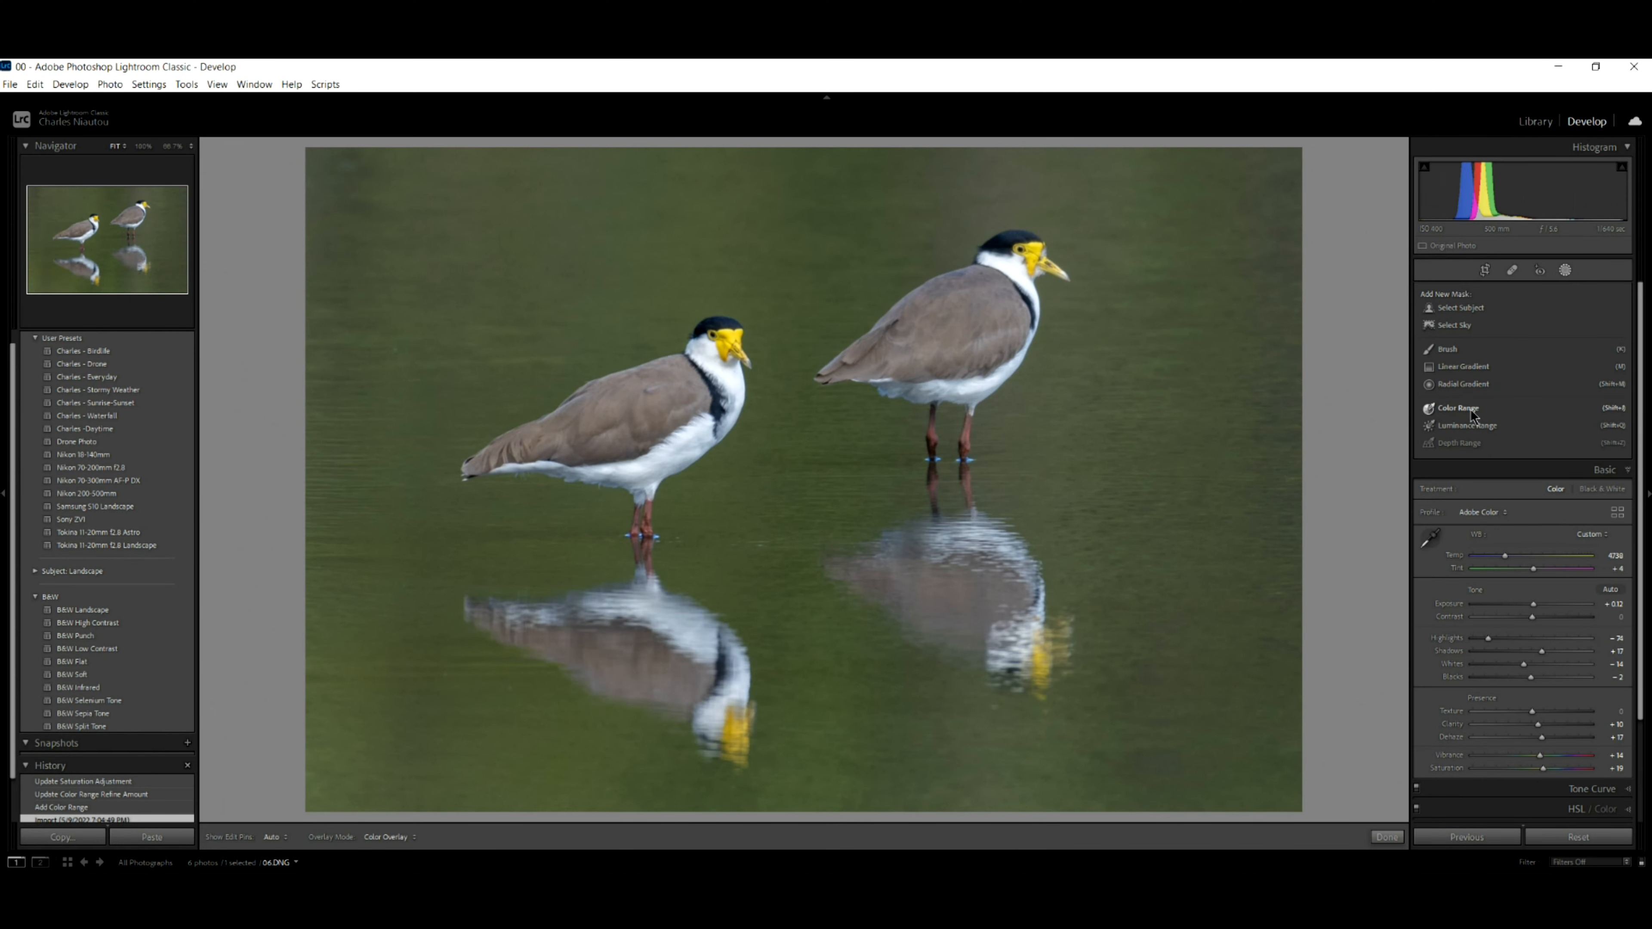
Start a Color Range mask on the green water and refine its colour coverage
click(1458, 409)
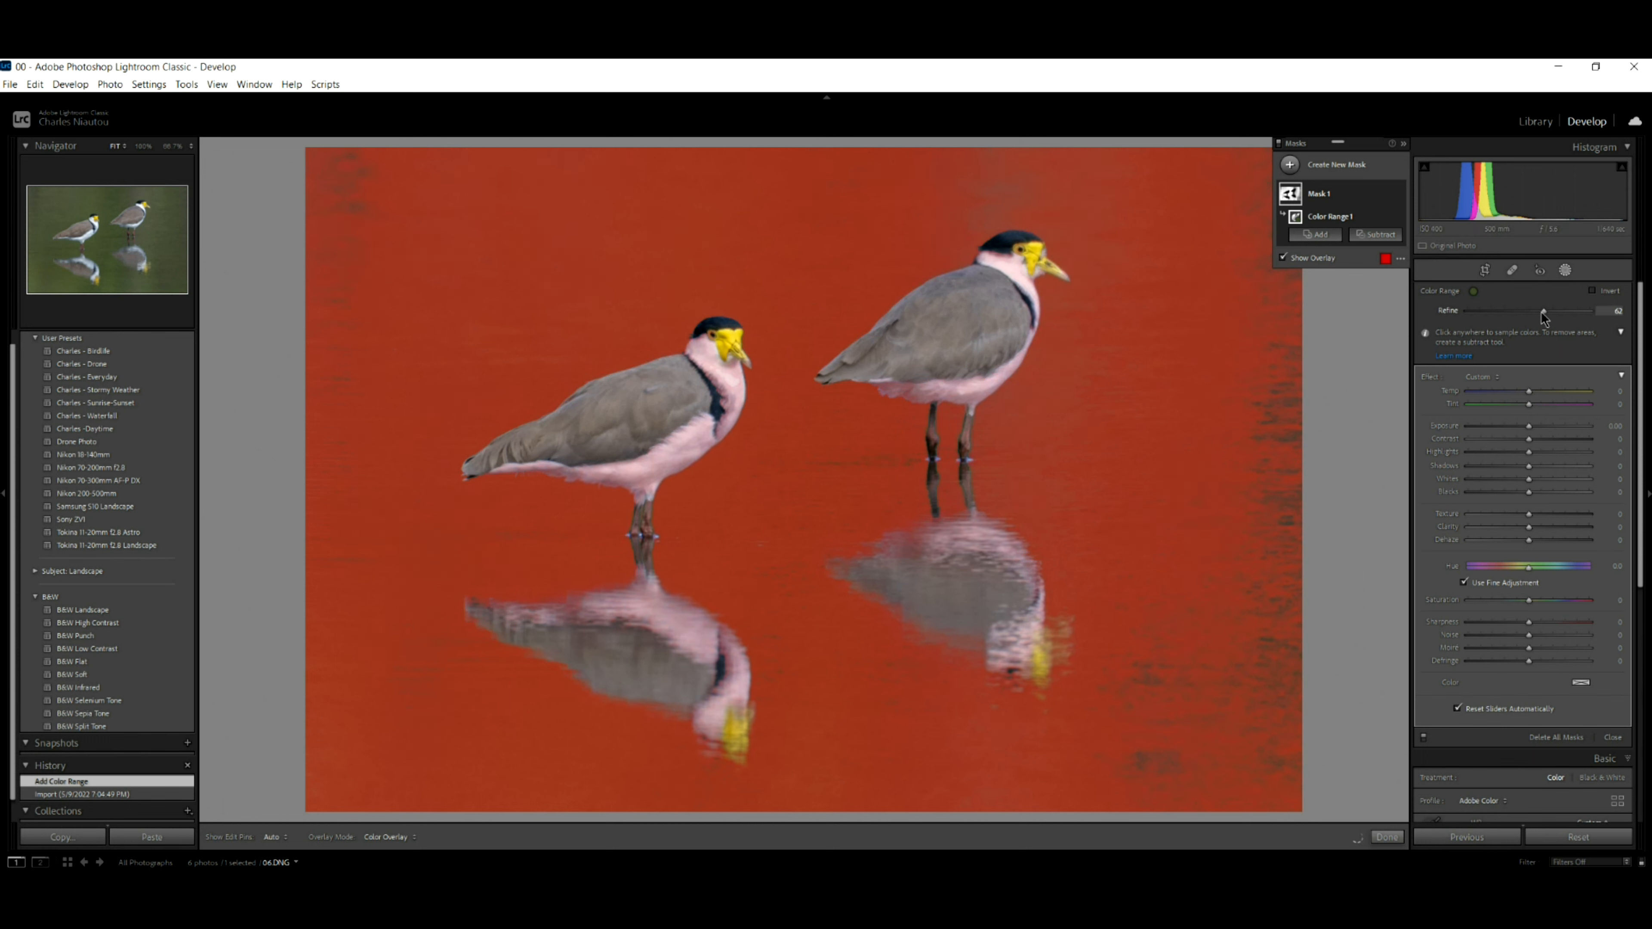
drag(1541, 311, 1618, 311)
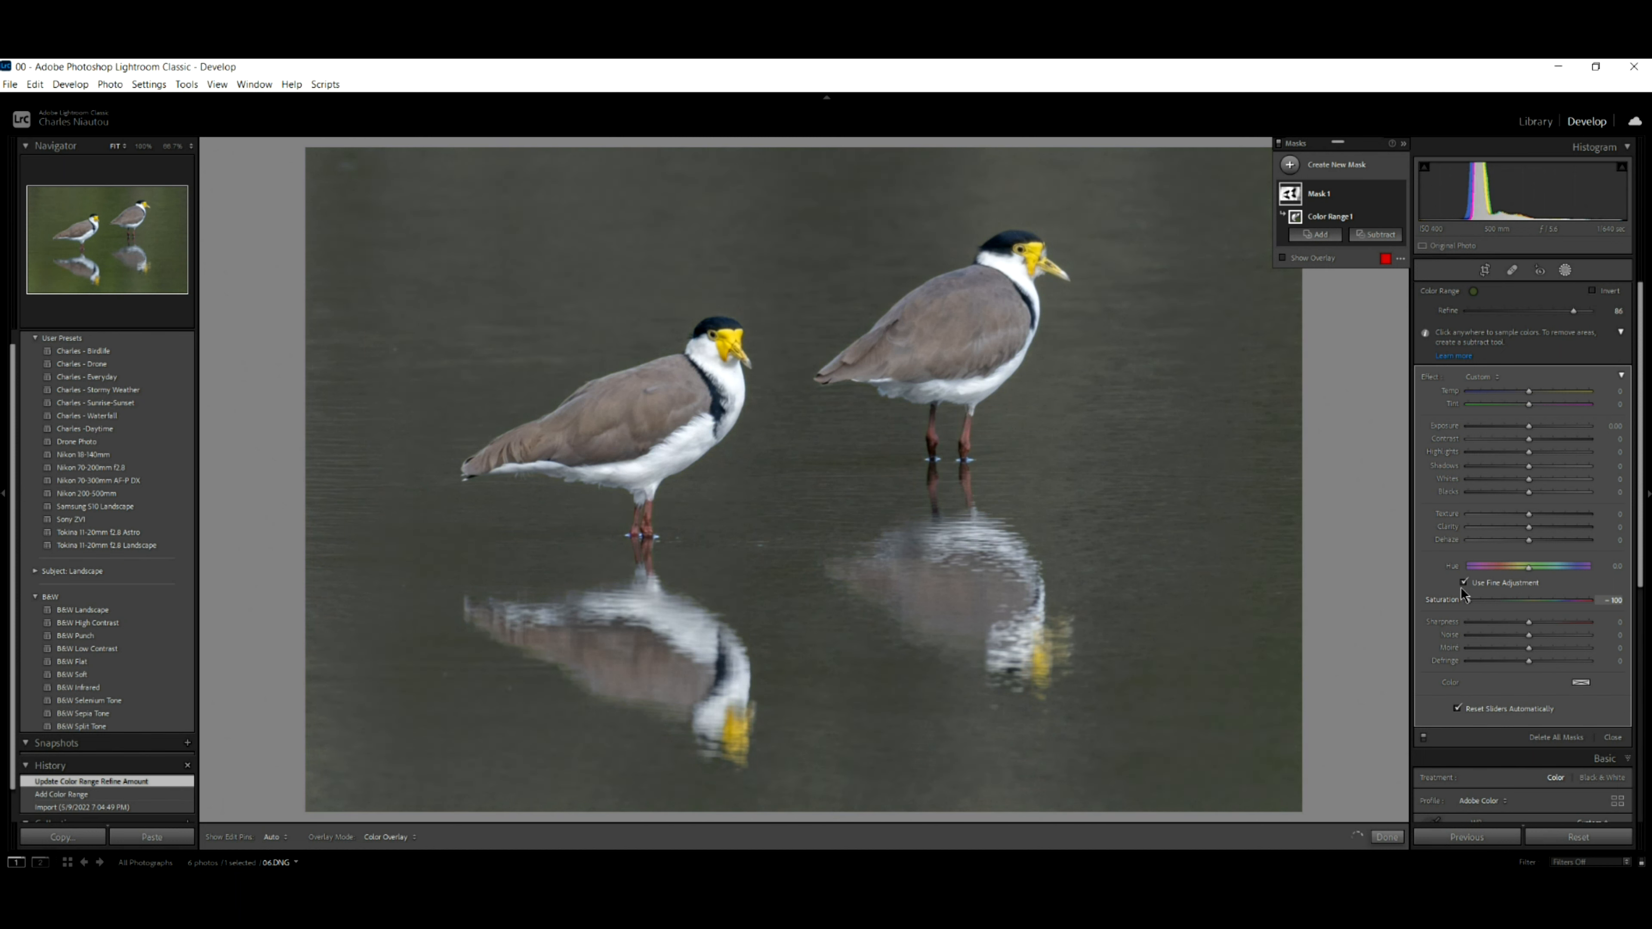
Drop the water mask's Saturation to -100, turning the lapwings' background grey
drag(1569, 609, 1475, 609)
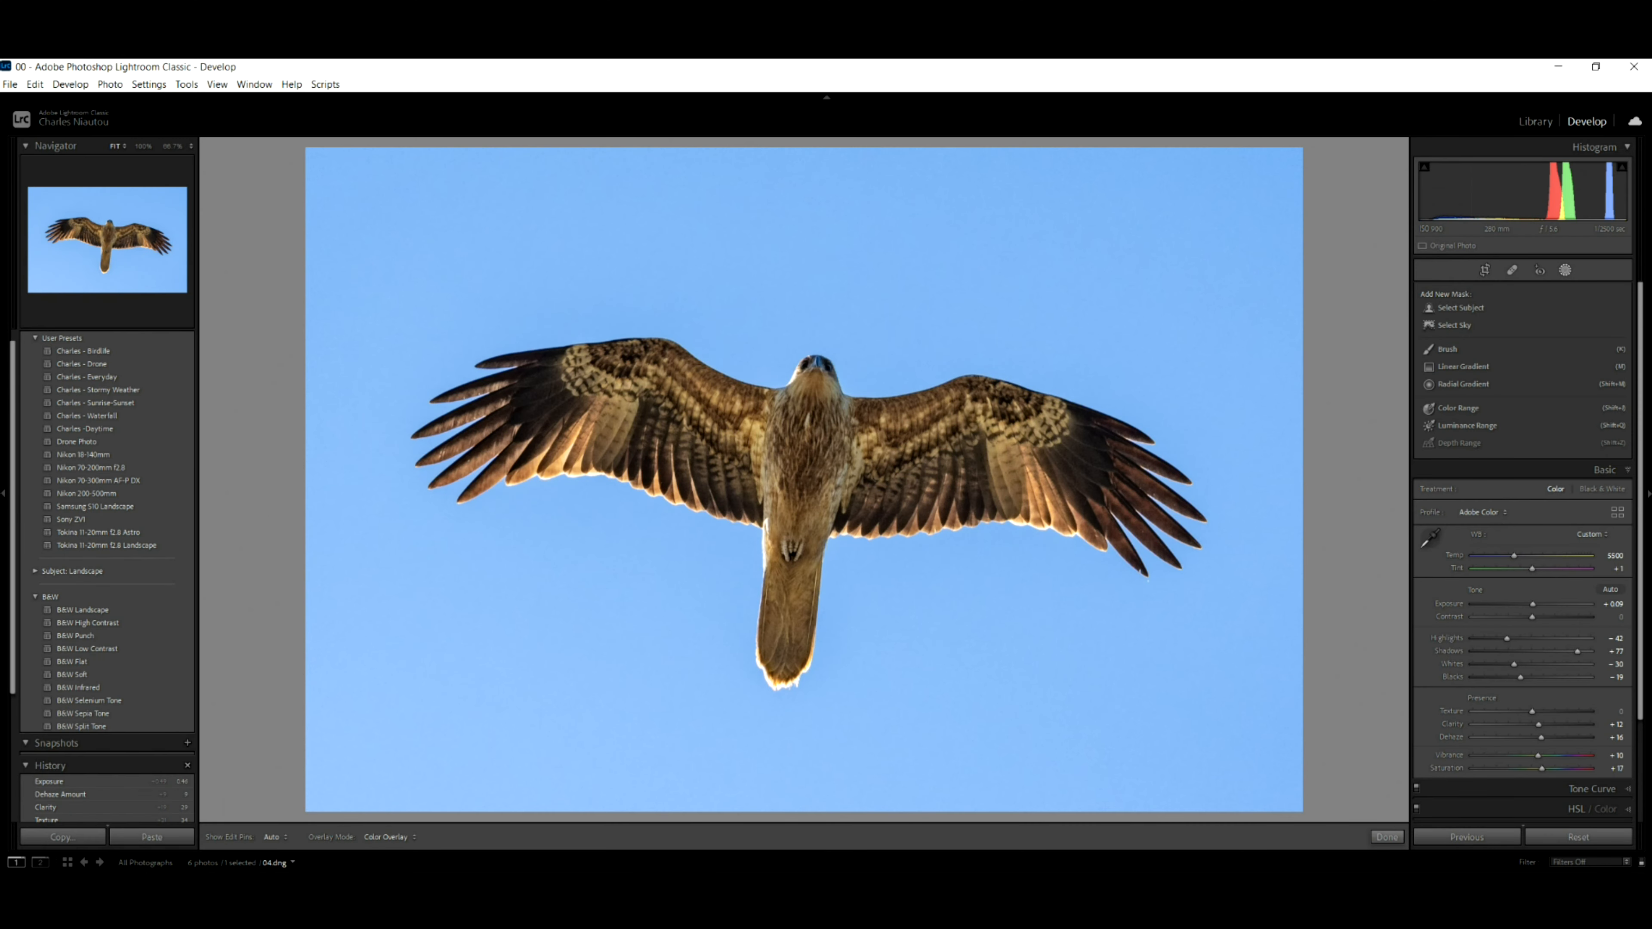
Apply B&W Punch to the hawk and raise Clarity, Dehaze and Exposure (to +1.00)
click(75, 635)
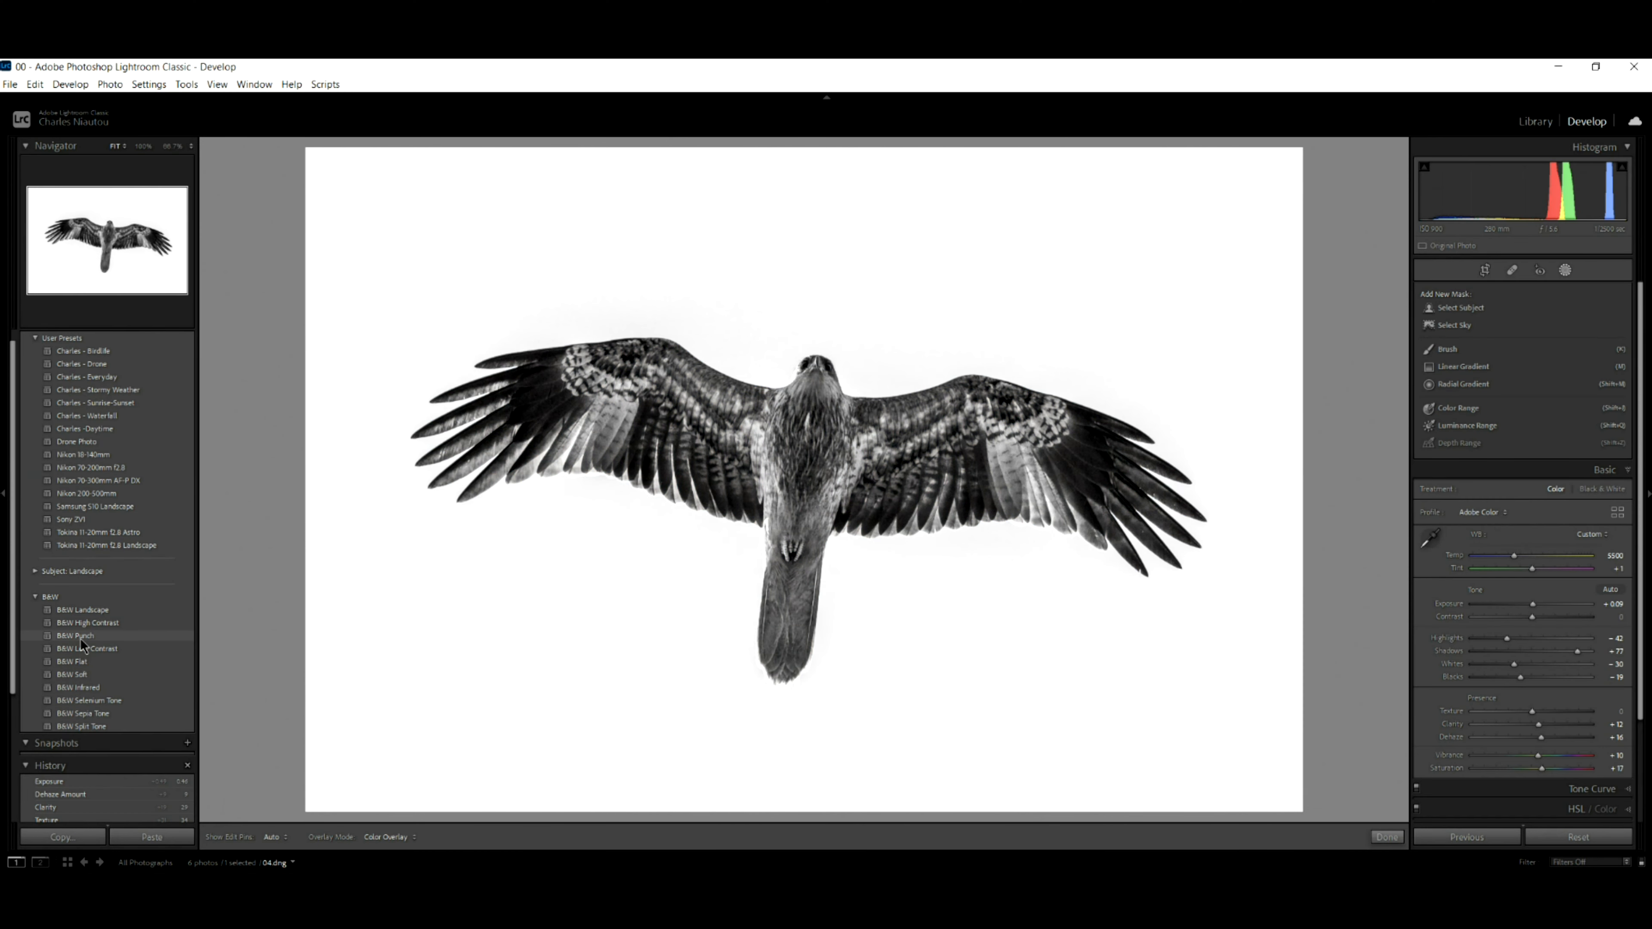
click(77, 636)
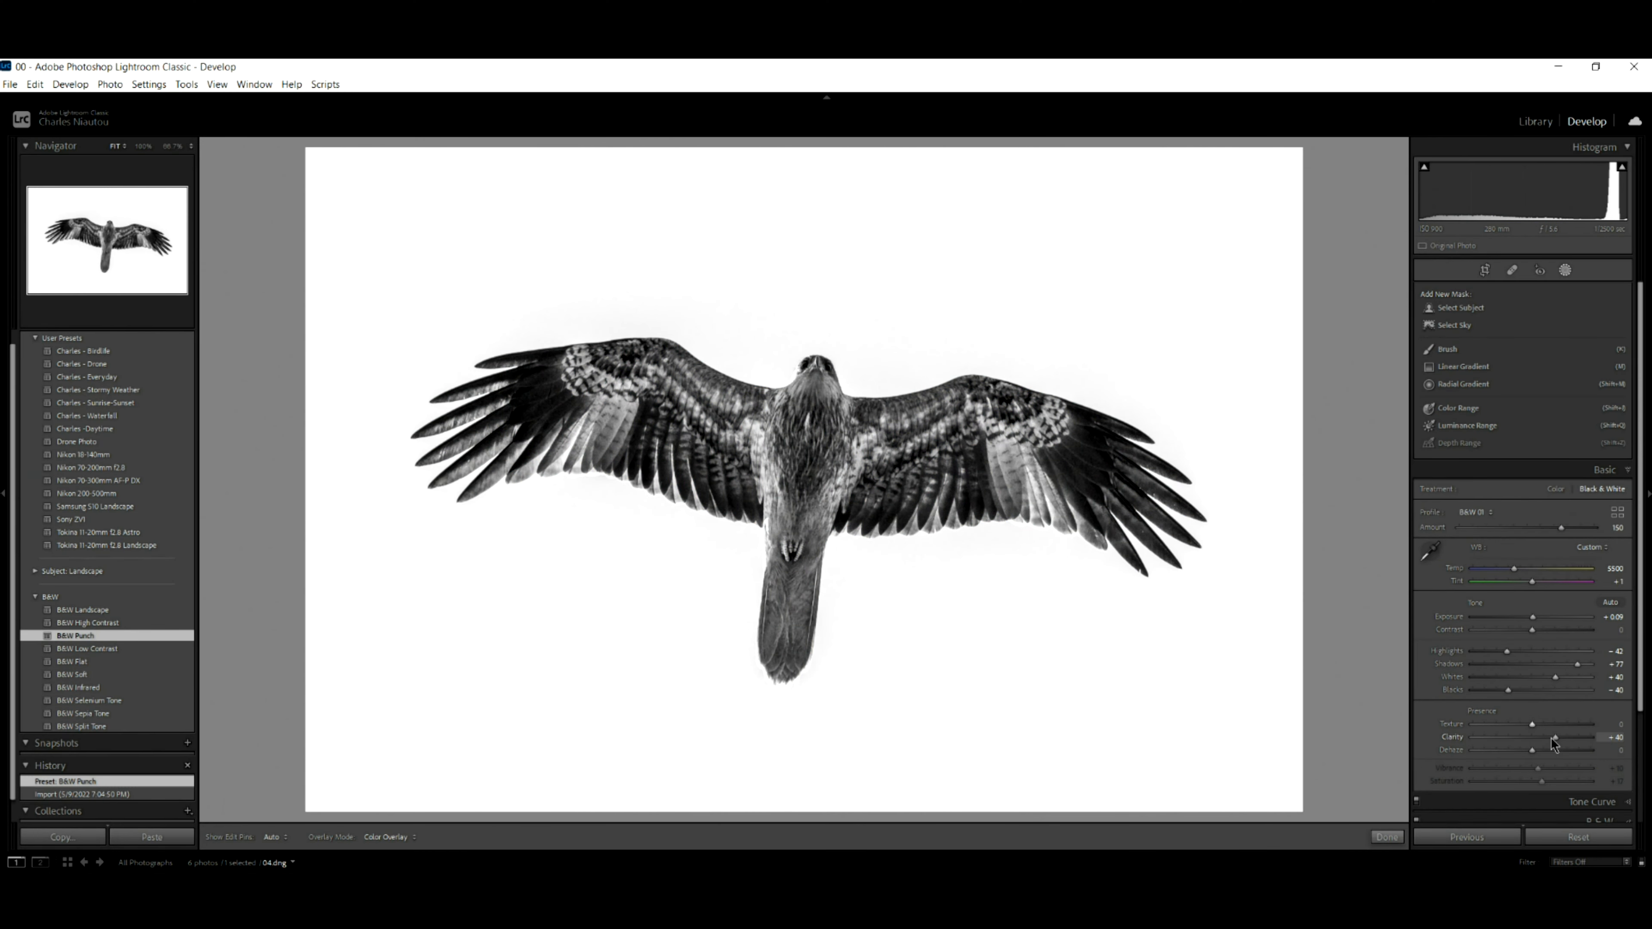
drag(1520, 723, 1549, 723)
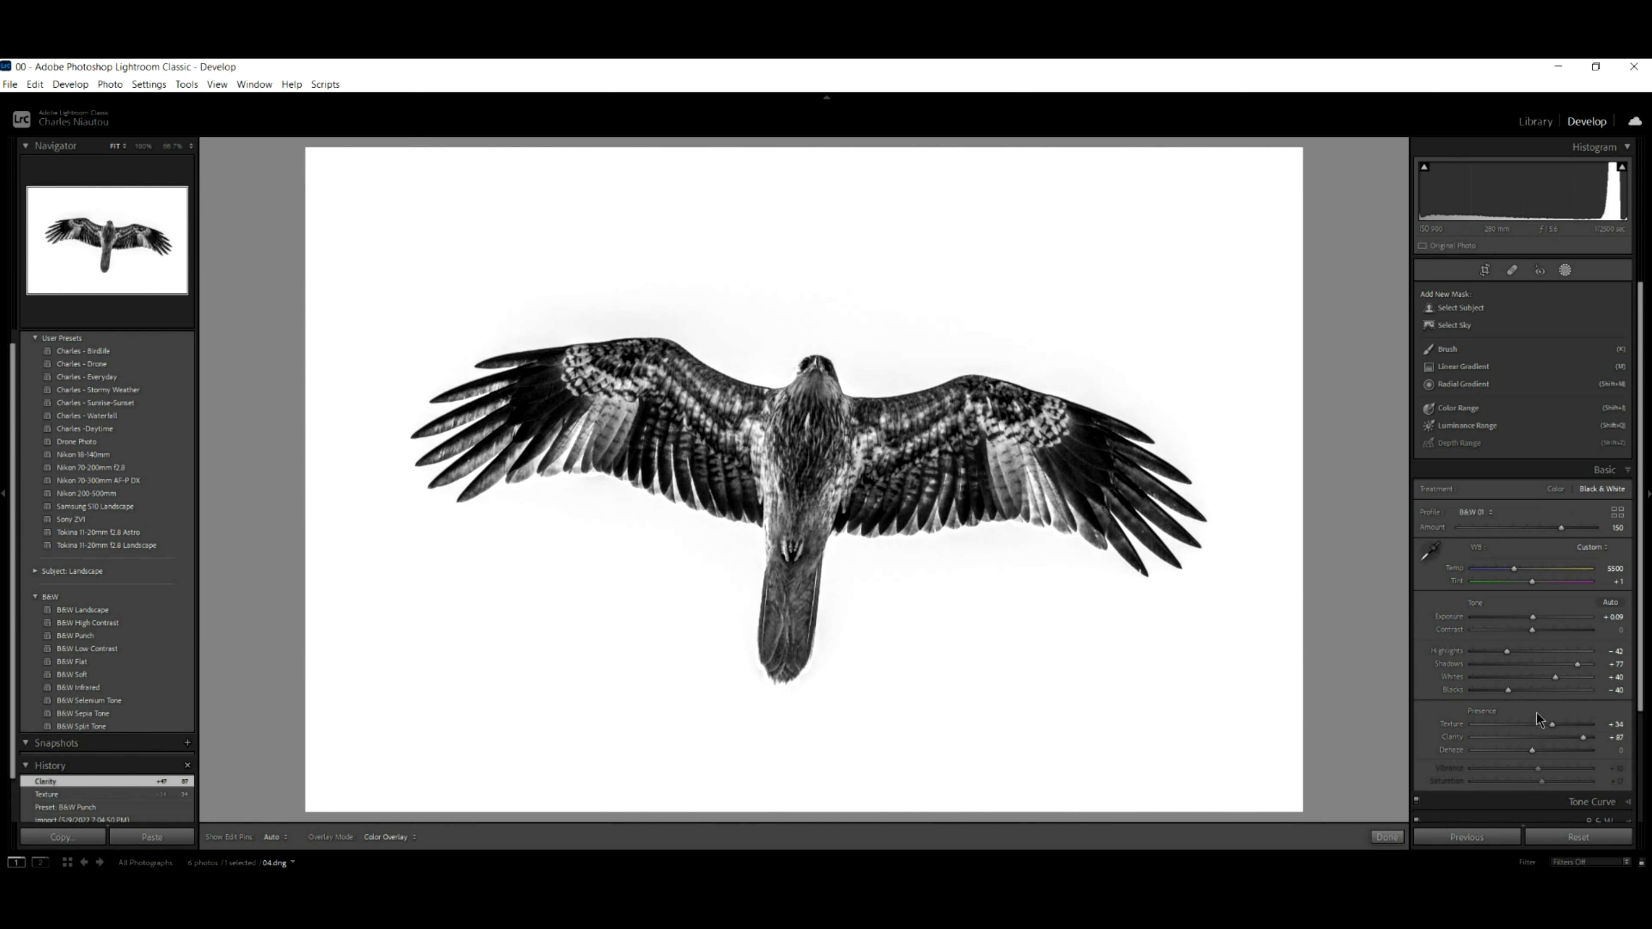
mouse_move(1534, 750)
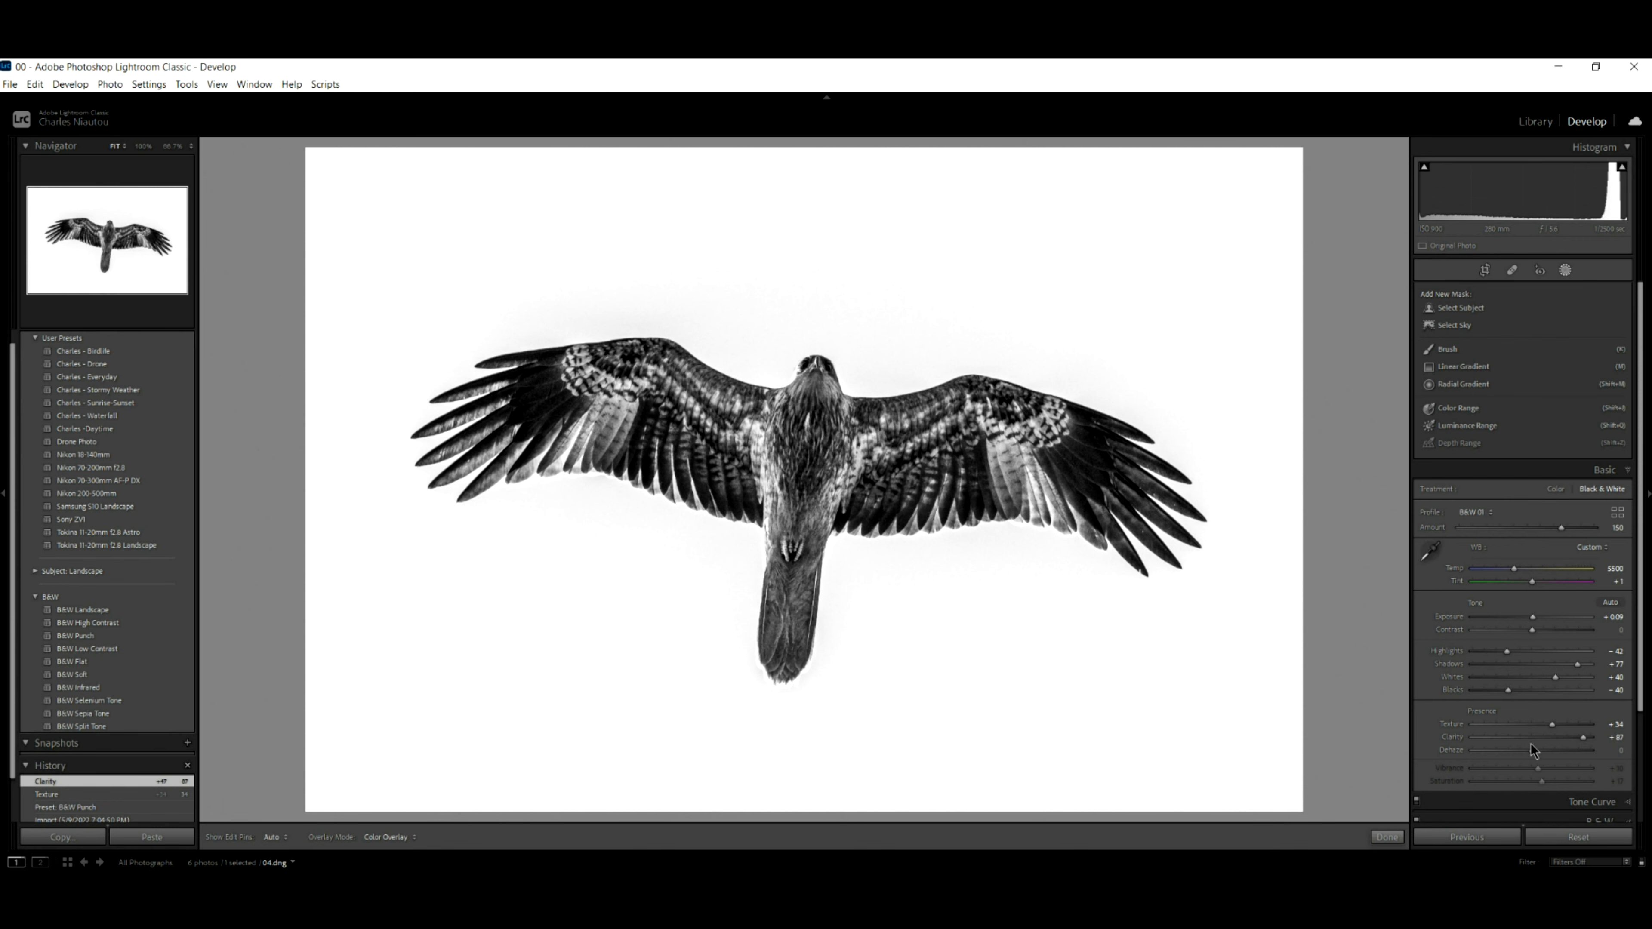
drag(1507, 749, 1541, 750)
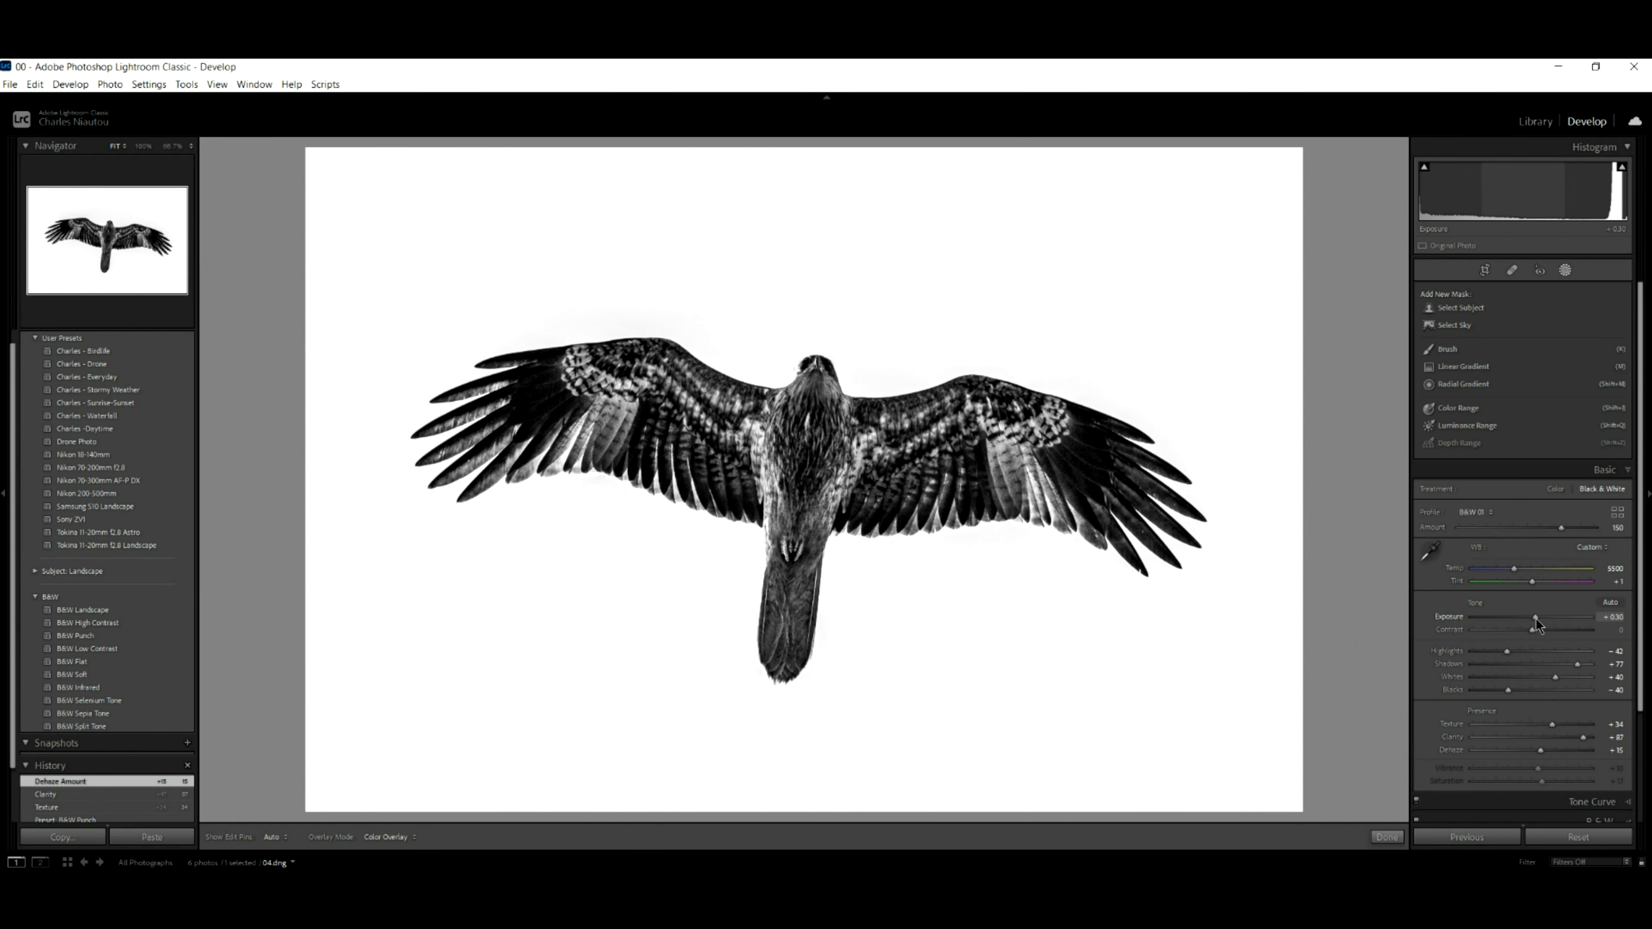
drag(1535, 619, 1559, 619)
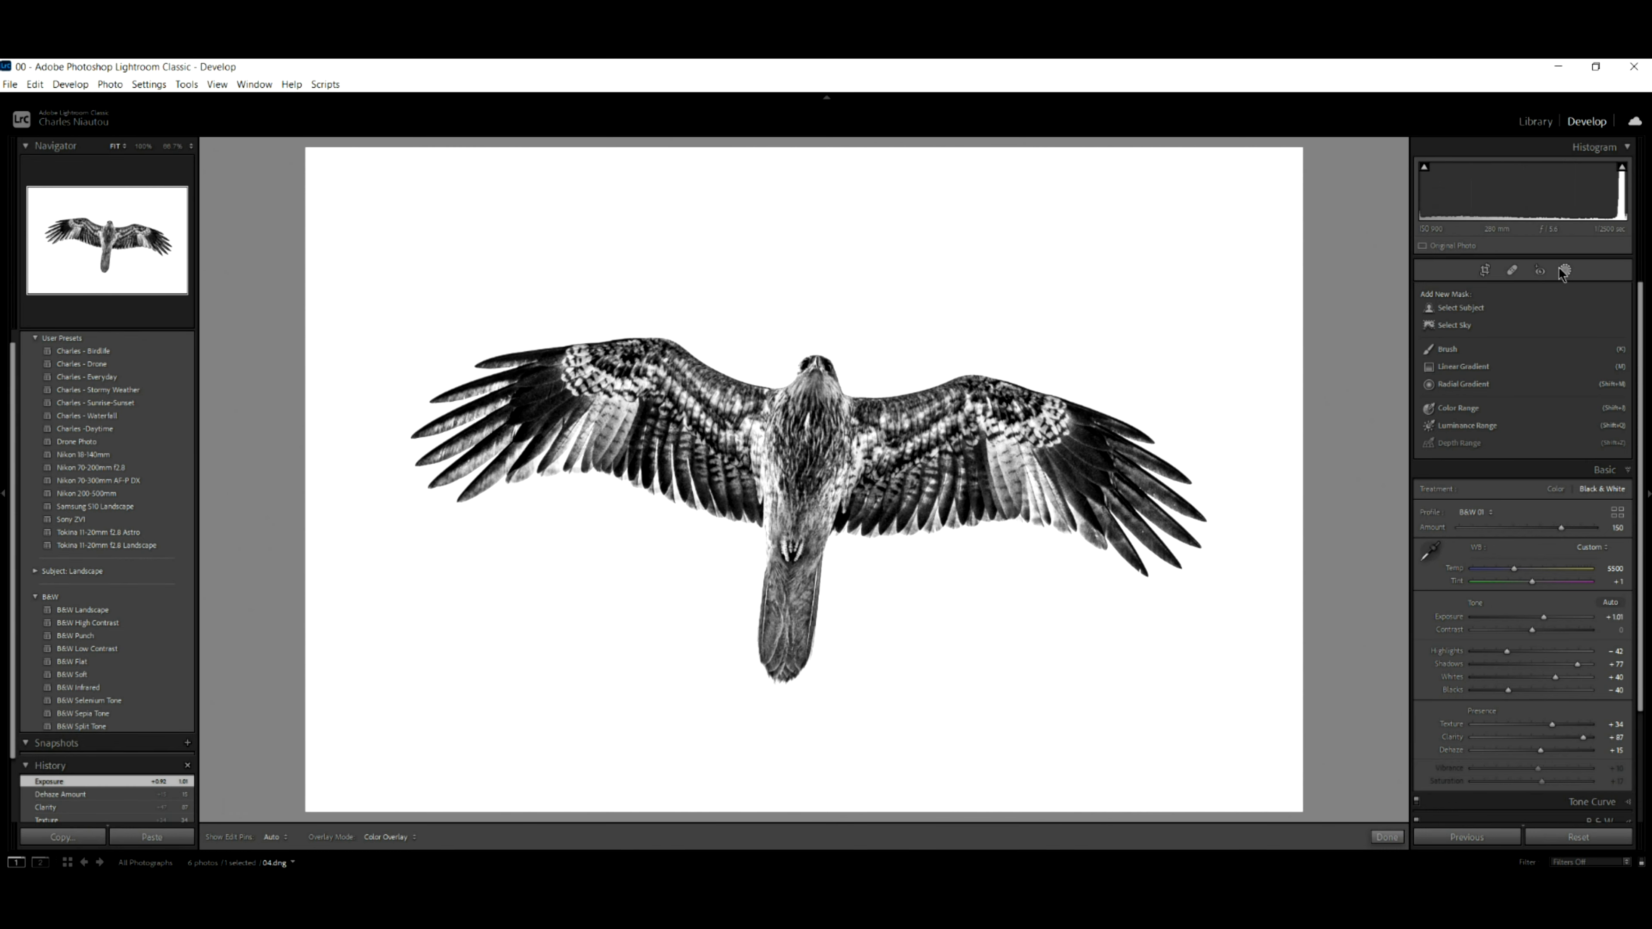
Add a Color Range mask on the sky and pull its Exposure down to grey
click(1459, 408)
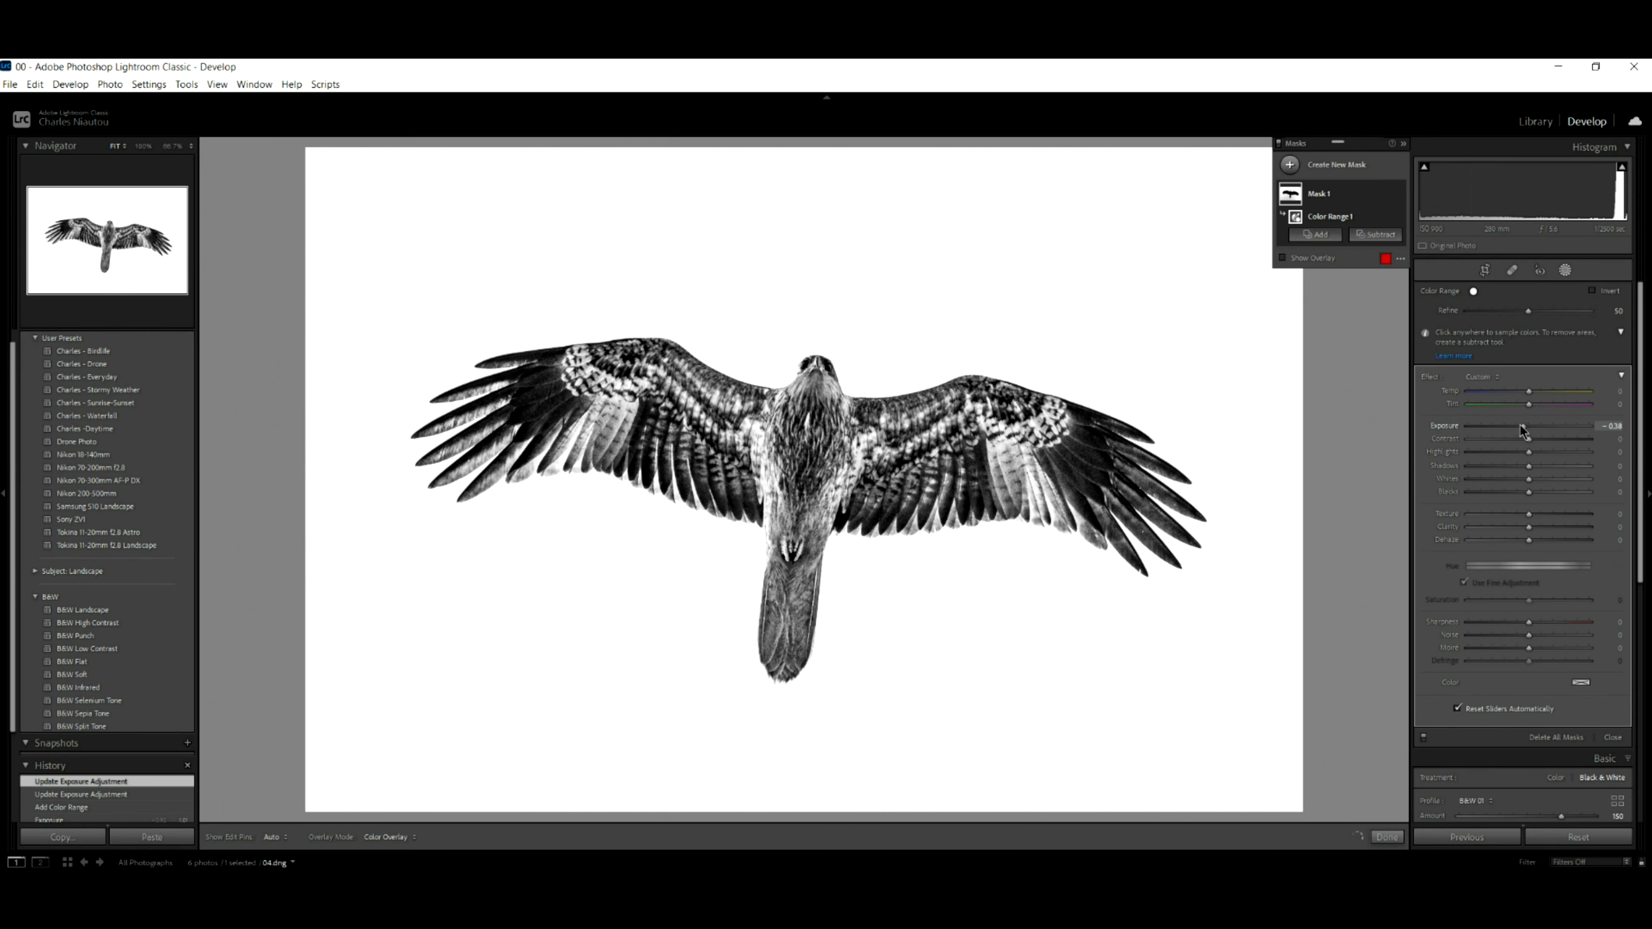
drag(1528, 426, 1488, 426)
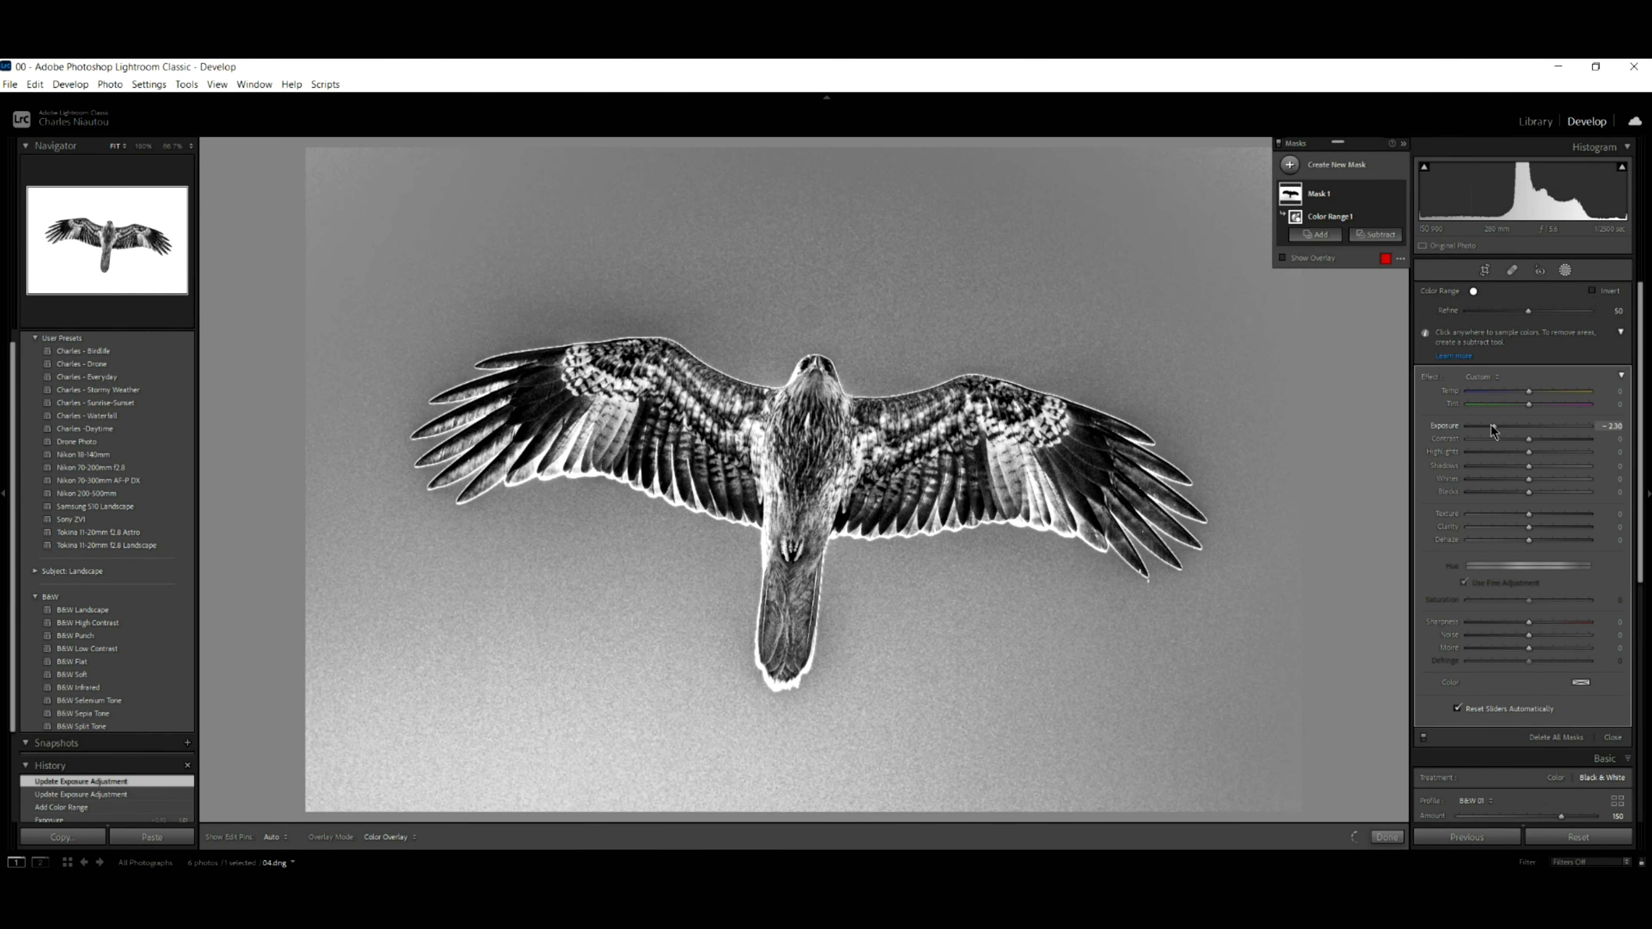
drag(1492, 433, 1529, 433)
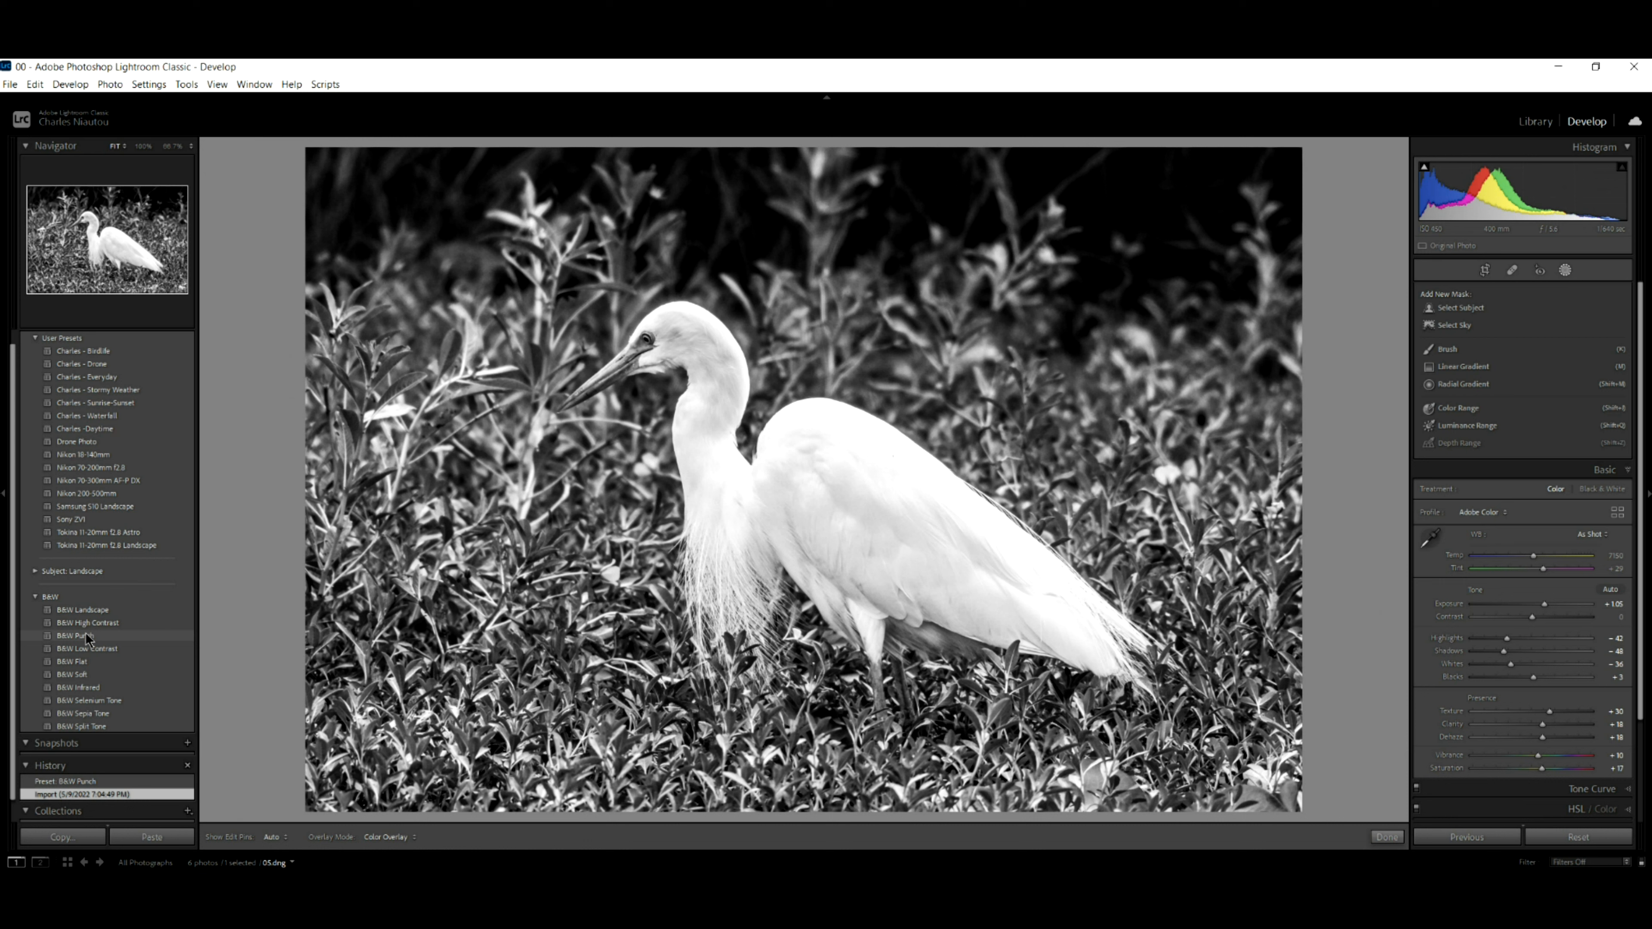
mouse_move(90, 638)
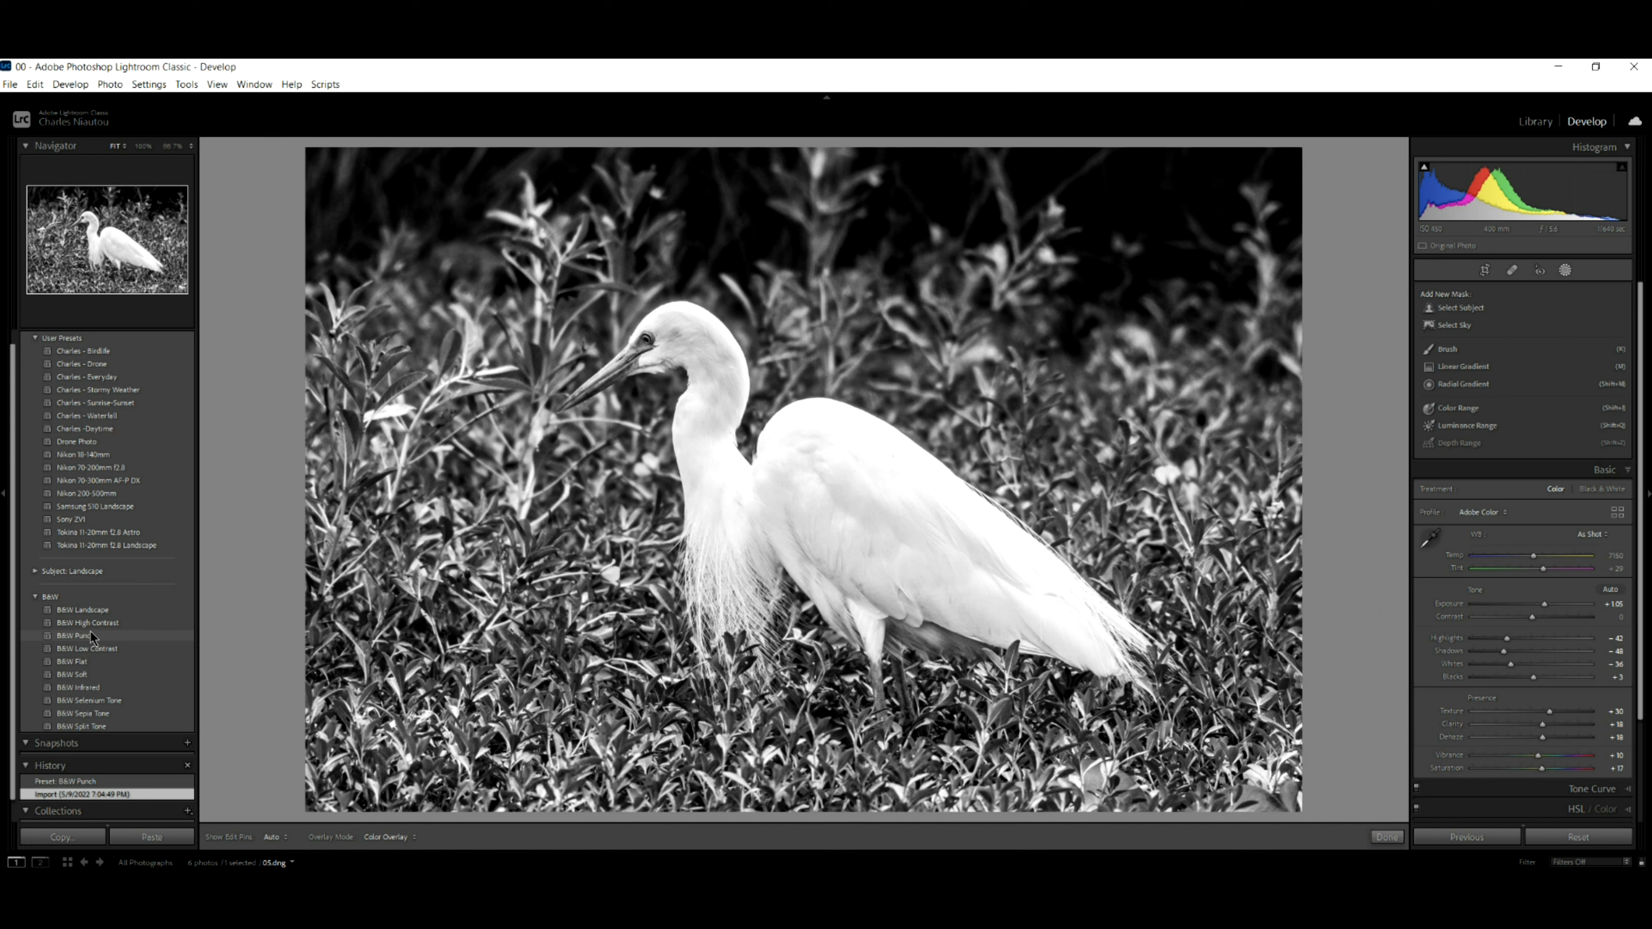
Apply the B&W High Contrast preset to the egret and raise Exposure to about +1.50
click(88, 623)
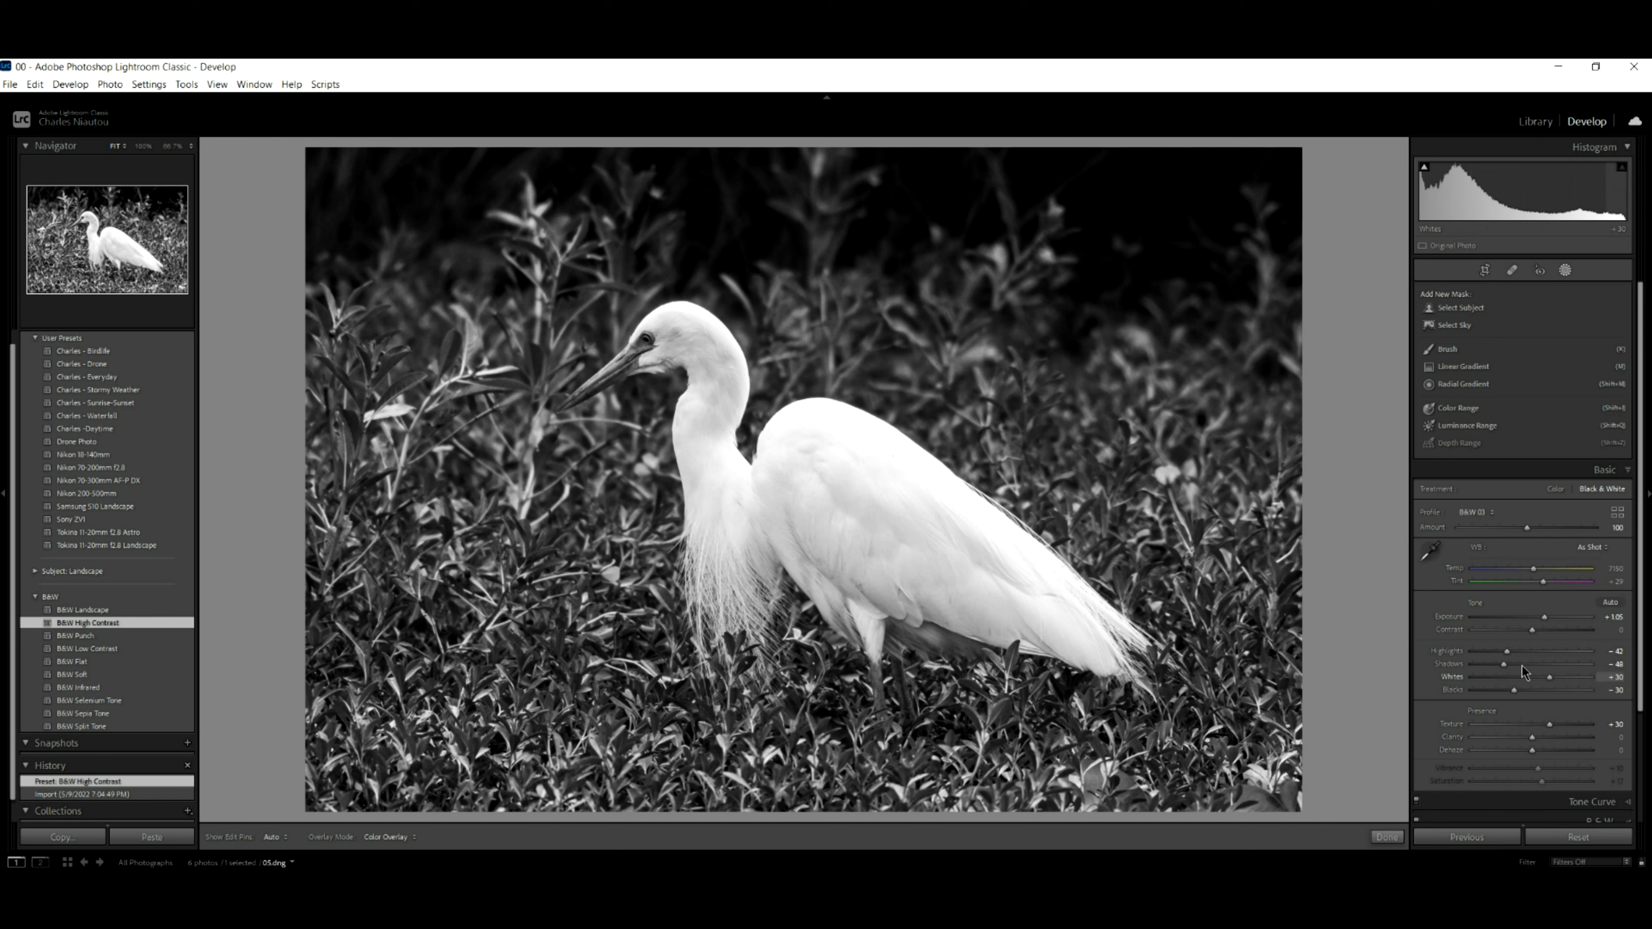
drag(1544, 616, 1569, 616)
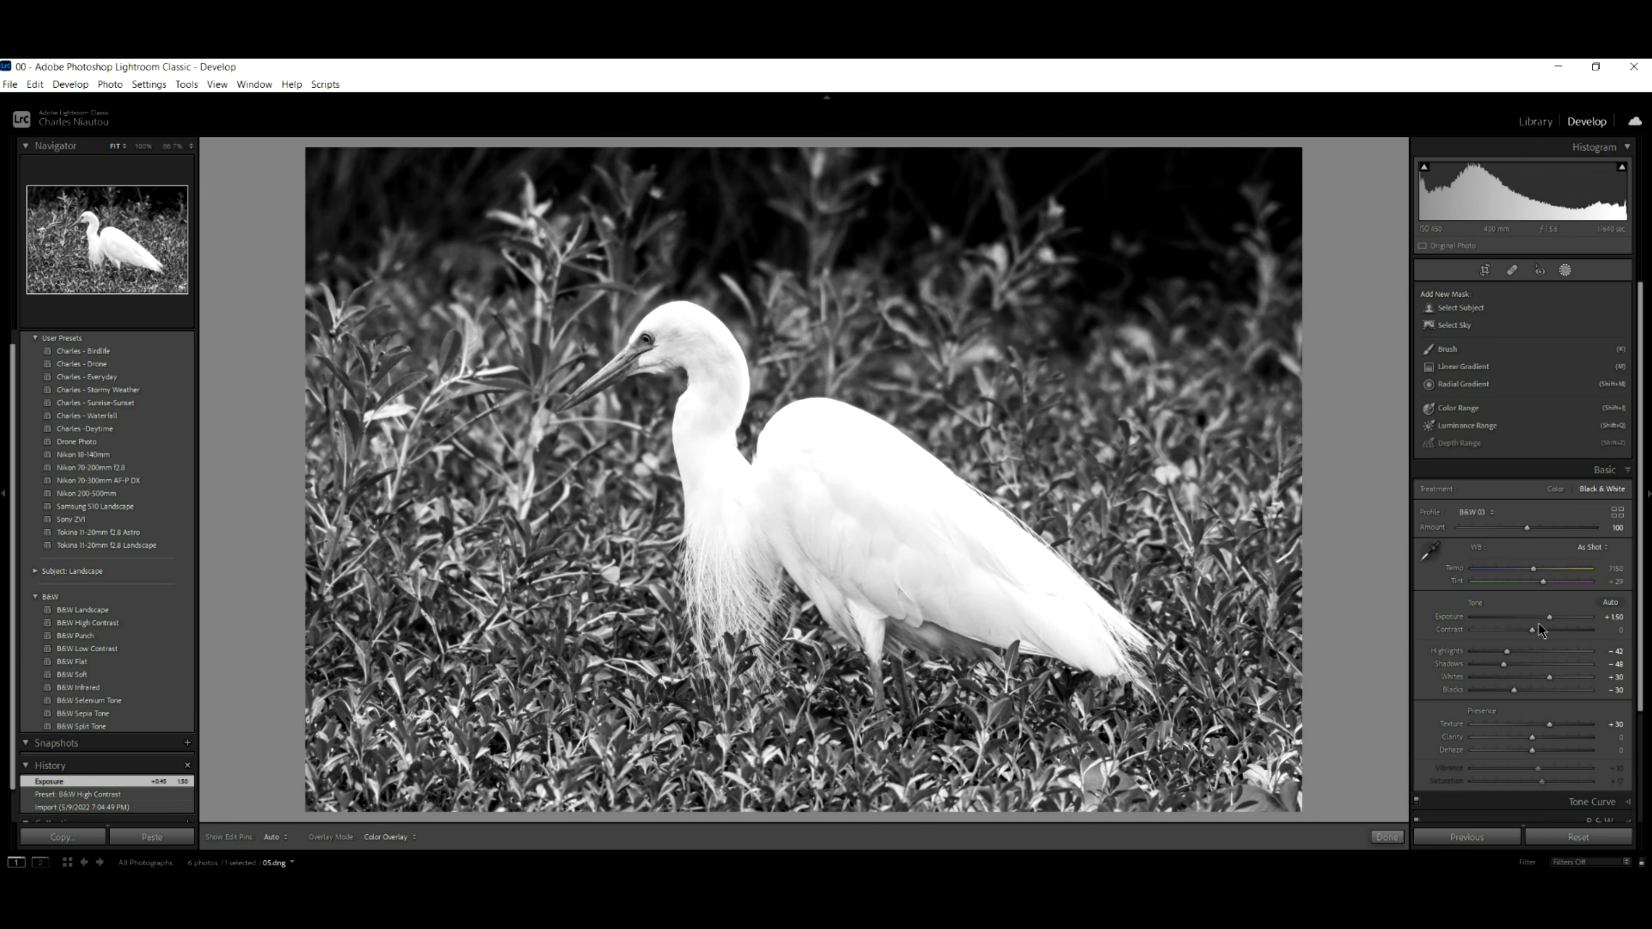